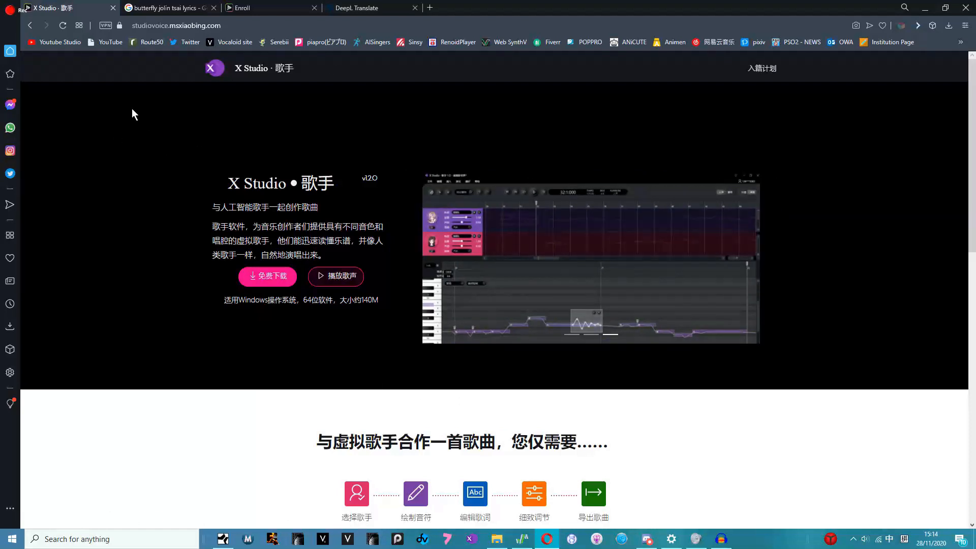
{"action": "mouse_move", "coordinate": [515, 512]}
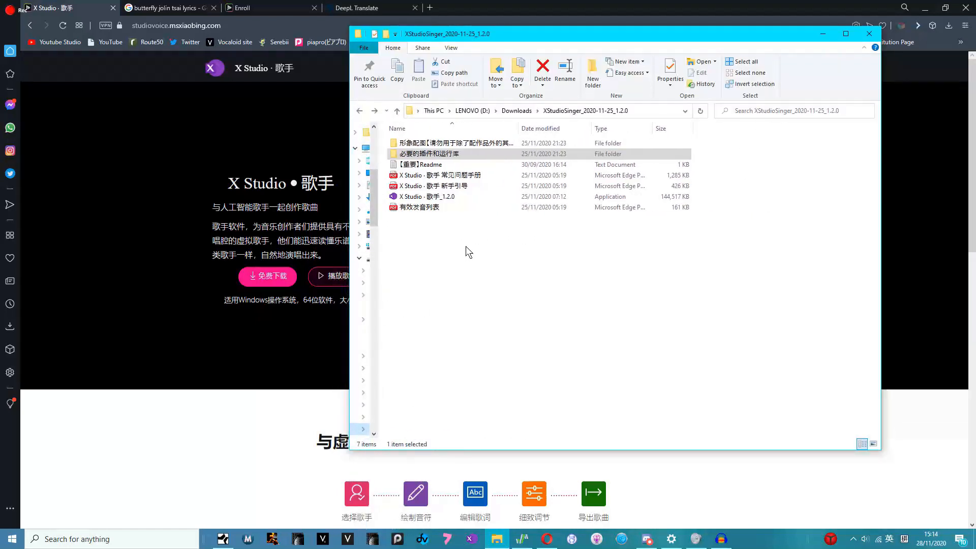
Run X Studio - 歌手_1.2.0 from the XStudioSinger download folder
{"action": "double_click", "coordinate": [451, 143]}
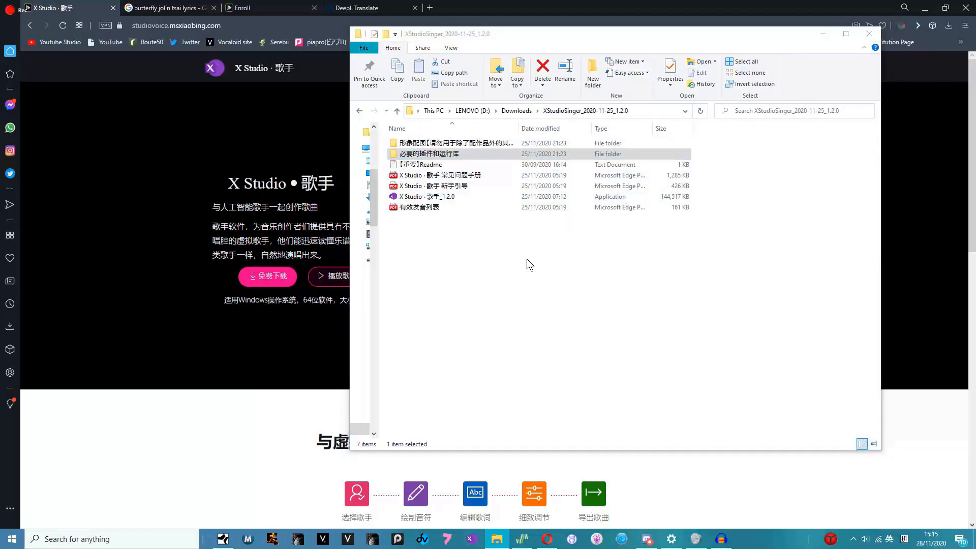
{"action": "mouse_move", "coordinate": [521, 284]}
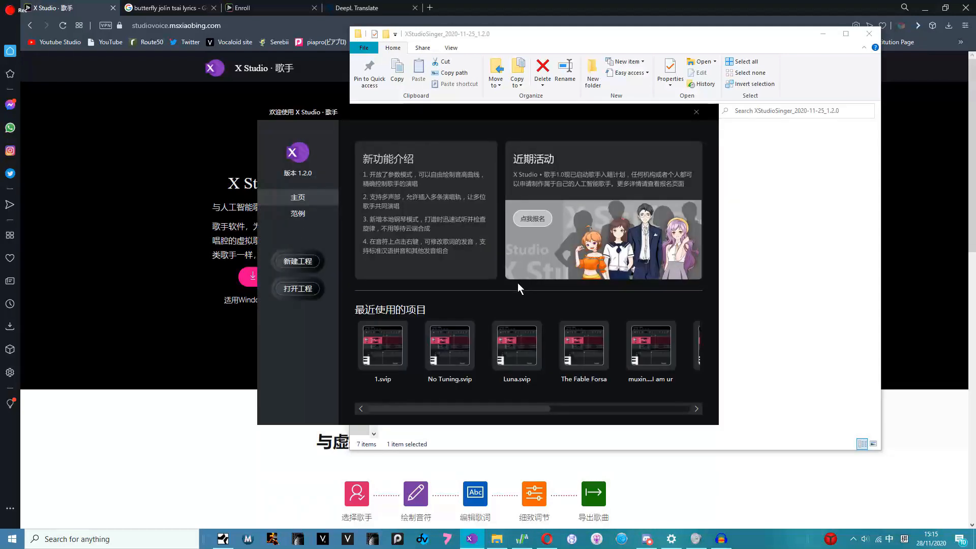
Browse the welcome screen's recent projects, then start a new project with 新建工程
{"action": "scroll", "scroll_direction": "right", "scroll_amount": 3}
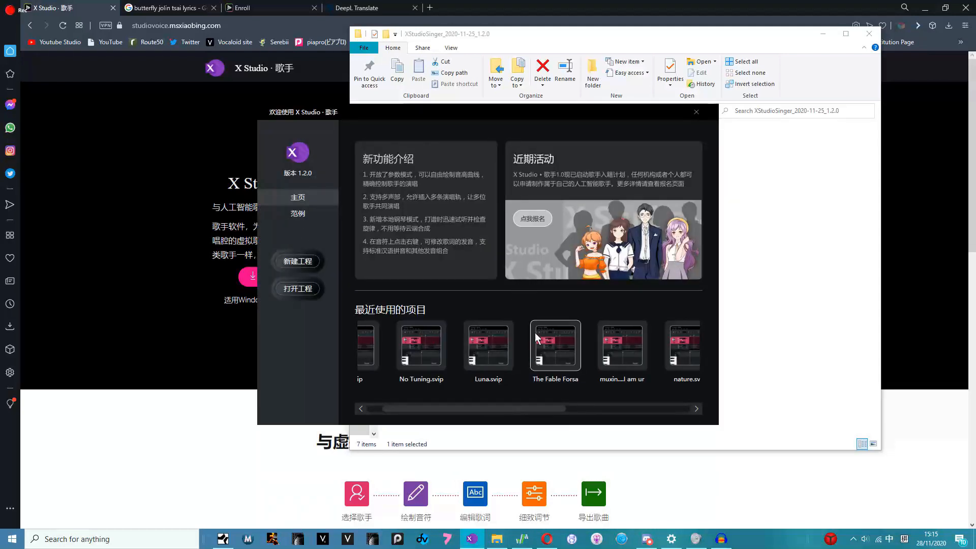
{"action": "left_click_drag", "start_coordinate": [535, 408], "coordinate": [523, 416]}
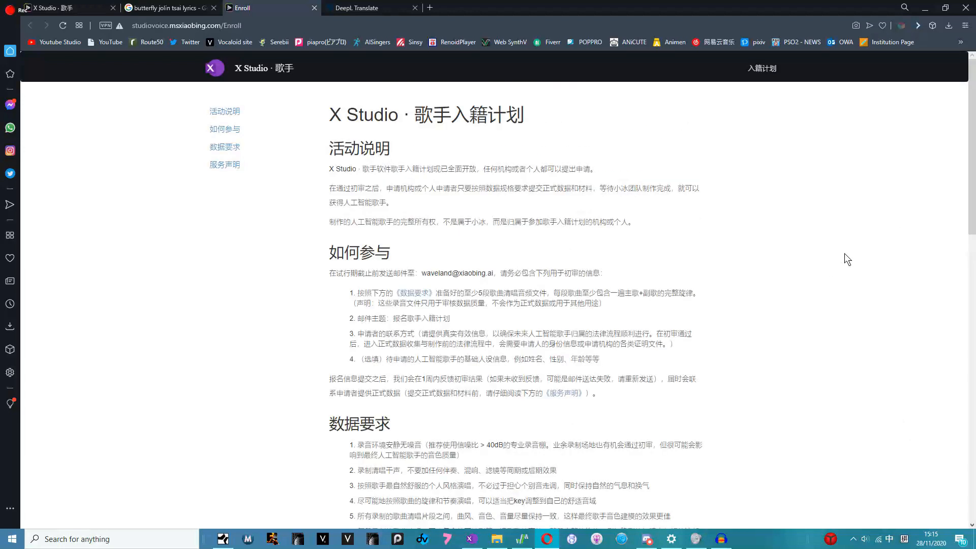
{"action": "scroll", "scroll_direction": "down", "scroll_amount": 3}
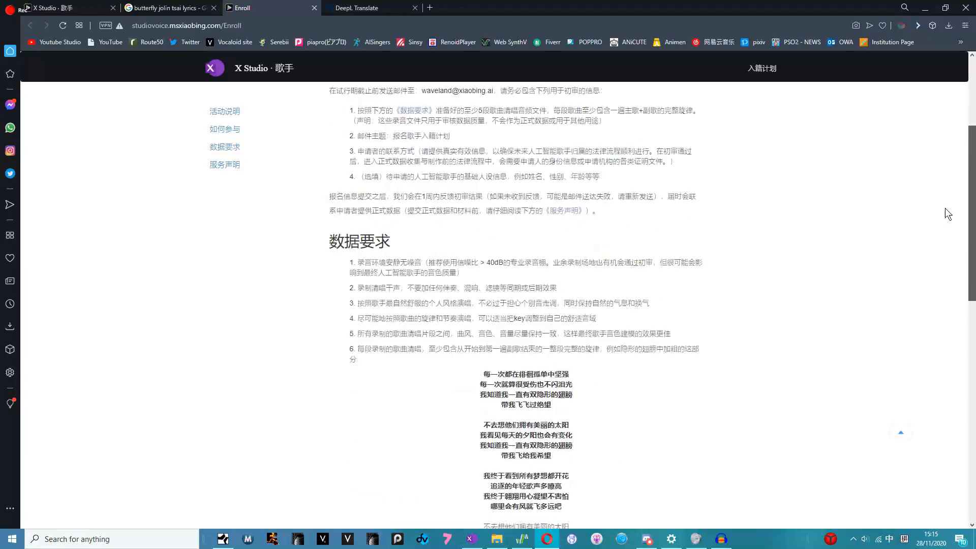
{"action": "scroll", "scroll_direction": "down", "scroll_amount": 3}
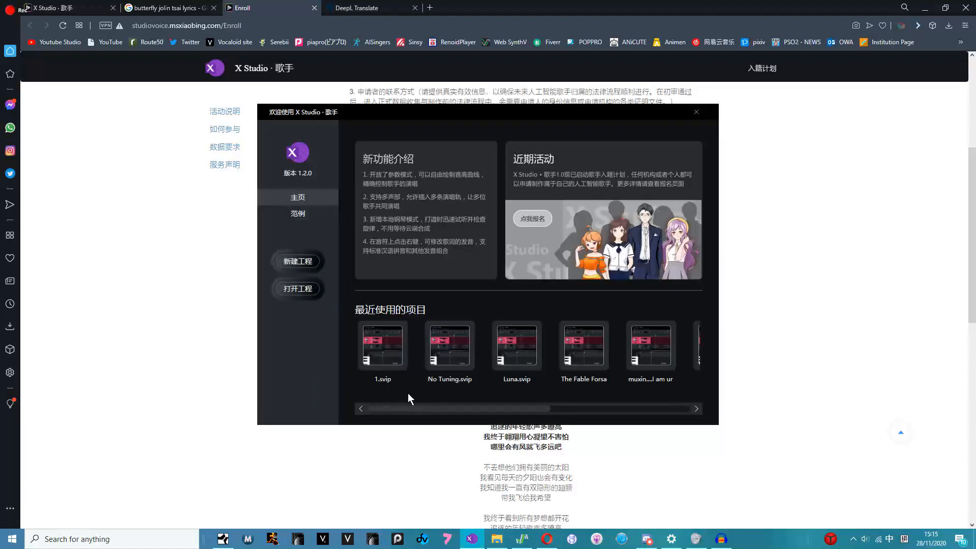
{"action": "left_click", "coordinate": [297, 261]}
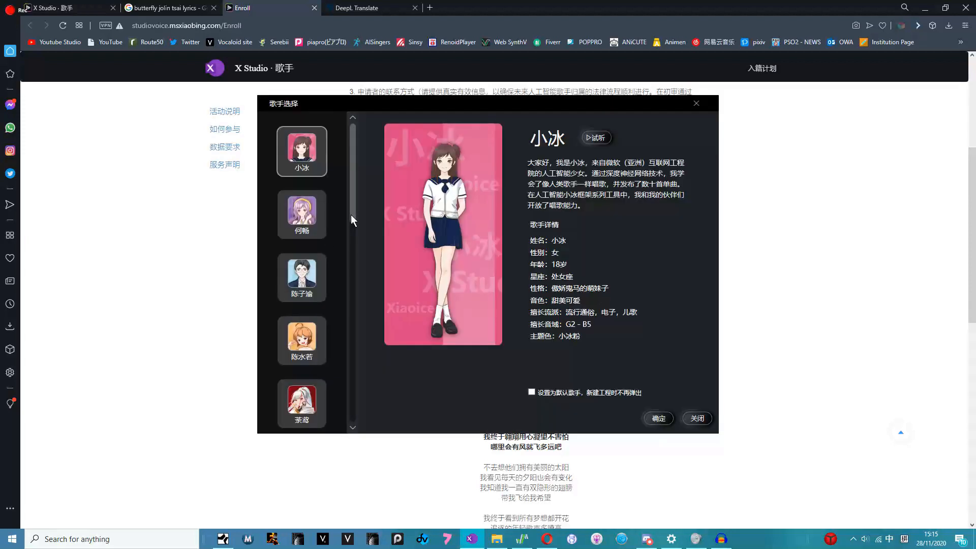
Keep 小冰 selected in the 歌手选择 dialog and confirm with 确定
{"action": "scroll", "scroll_direction": "down", "scroll_amount": 3}
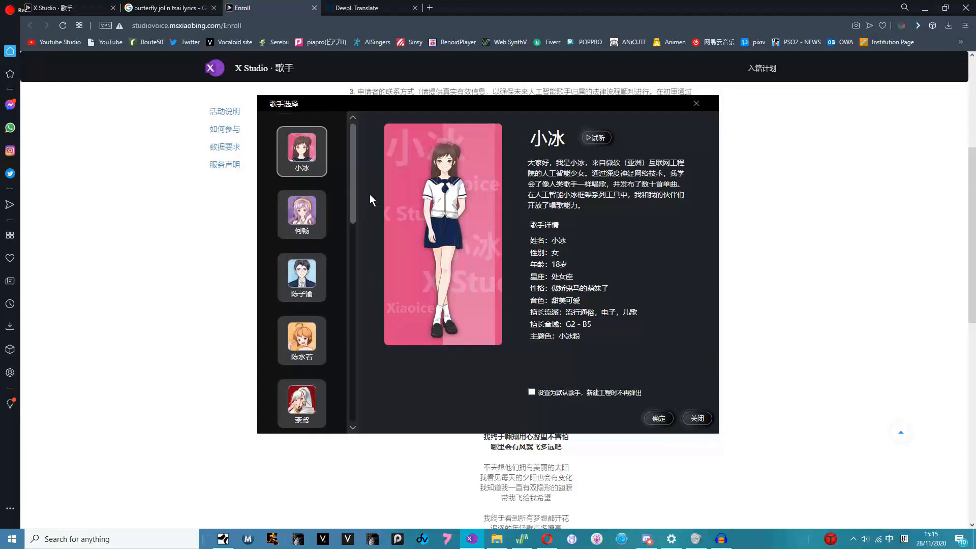
{"action": "mouse_move", "coordinate": [658, 417]}
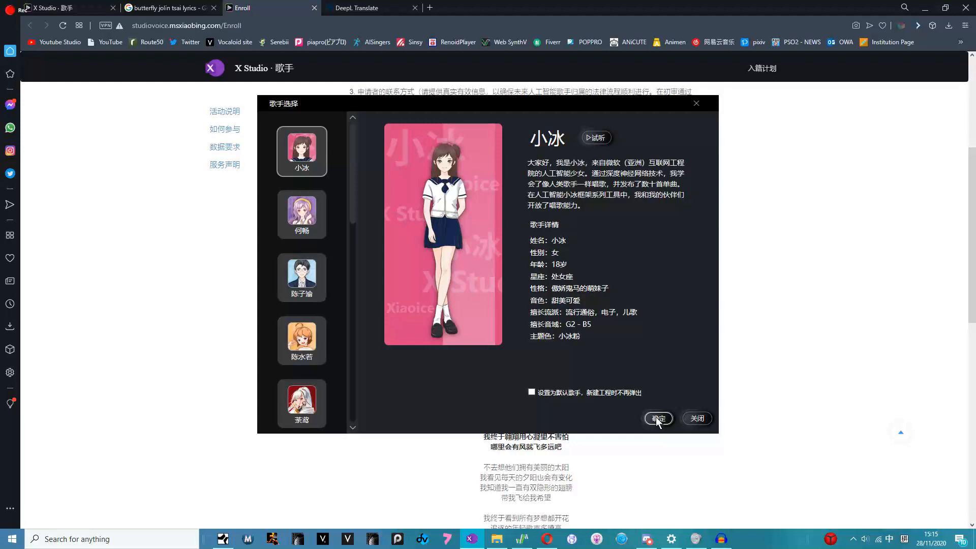
{"action": "left_click", "coordinate": [658, 418]}
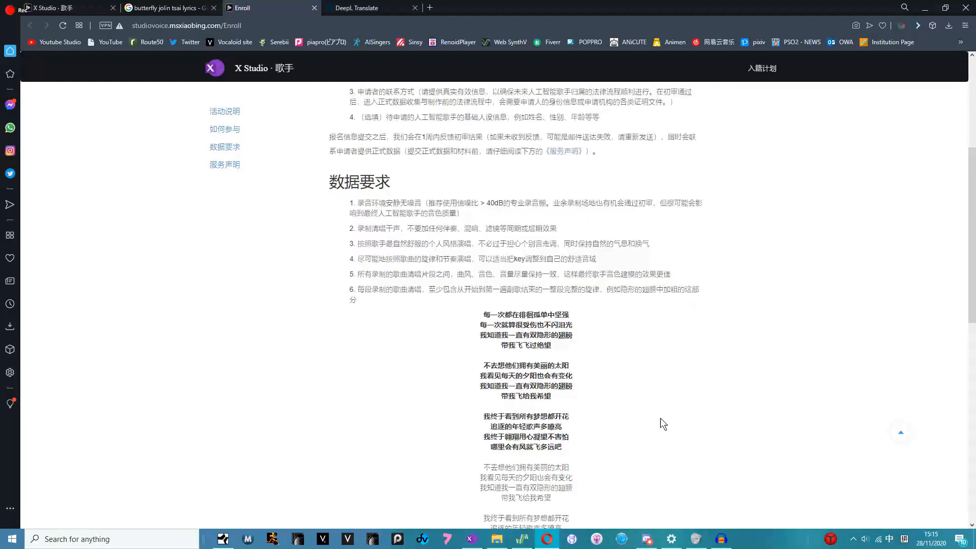
{"action": "mouse_move", "coordinate": [300, 405]}
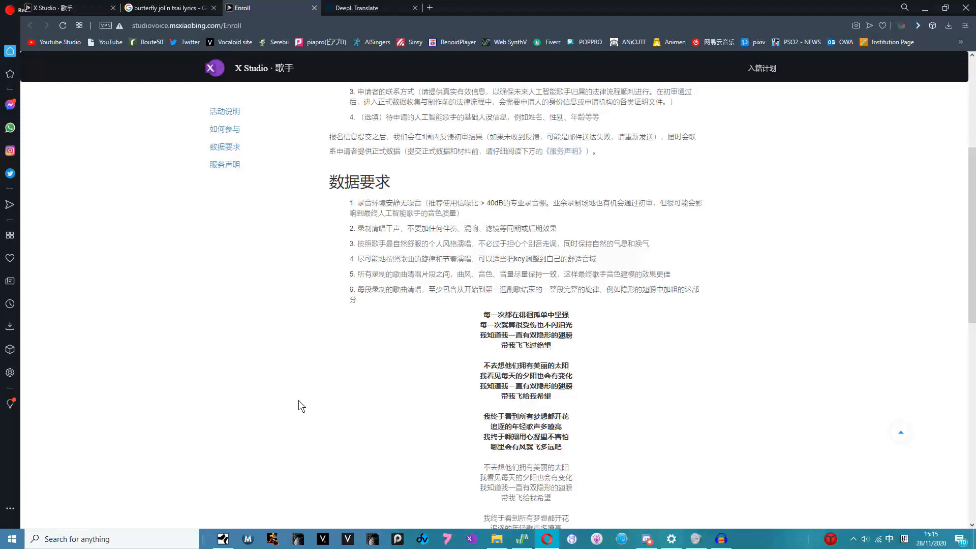
Switch to the X Studio window and scroll through the empty 新工程1 piano roll
{"action": "left_click", "coordinate": [471, 538]}
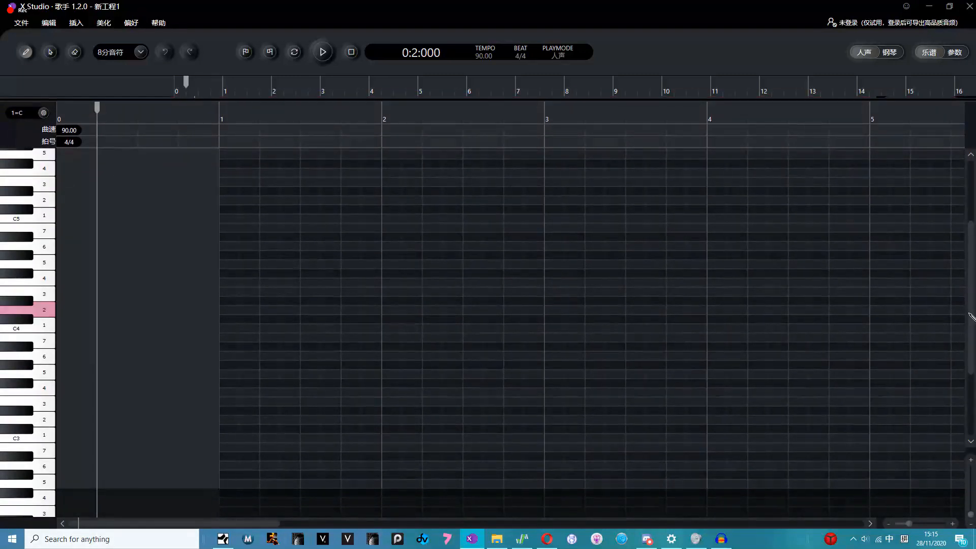
{"action": "scroll", "scroll_direction": "down", "scroll_amount": 3}
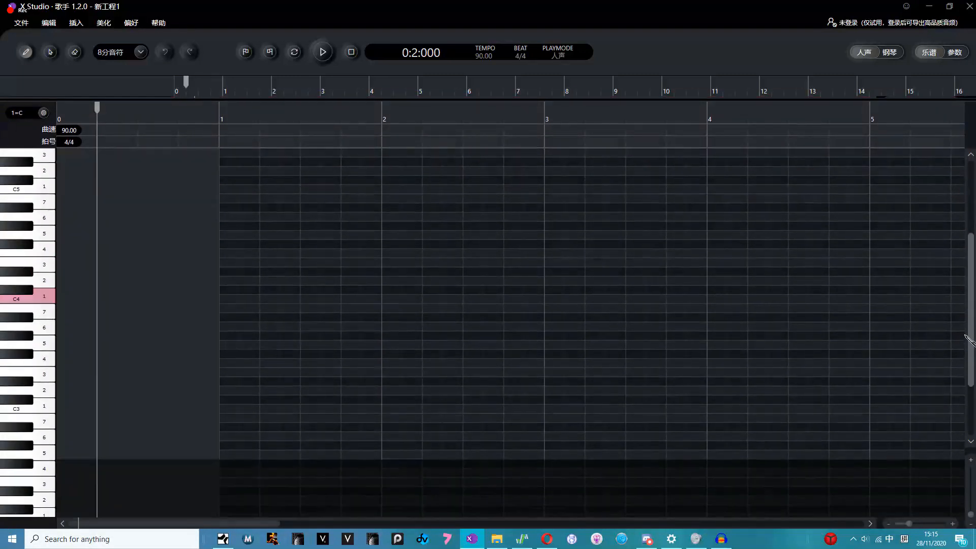
{"action": "scroll", "scroll_direction": "down", "scroll_amount": 3}
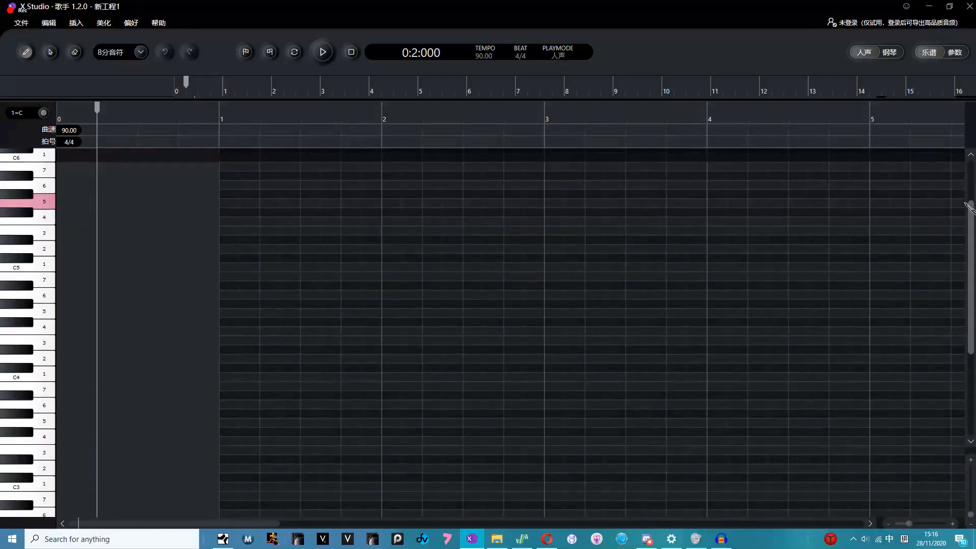
{"action": "scroll", "scroll_direction": "down", "scroll_amount": 3}
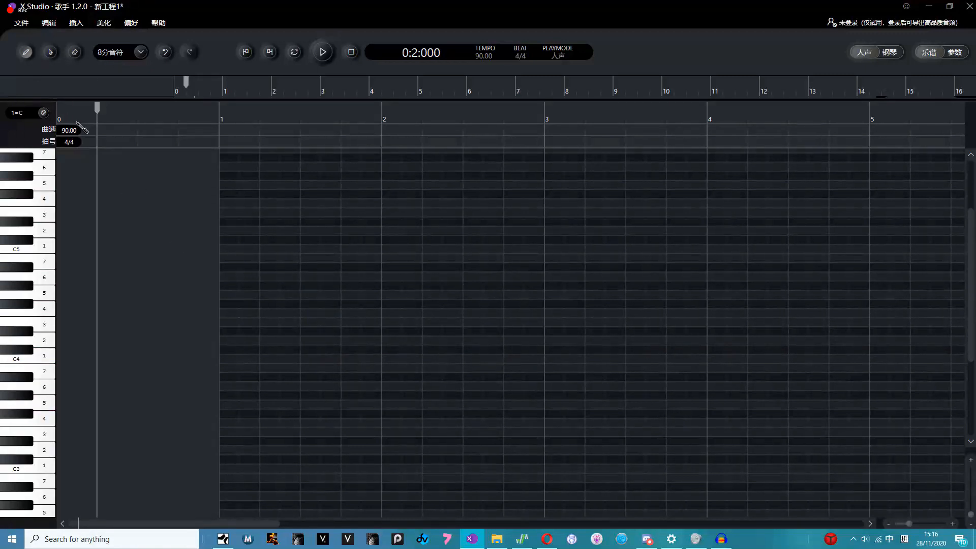
{"action": "left_click", "coordinate": [69, 142]}
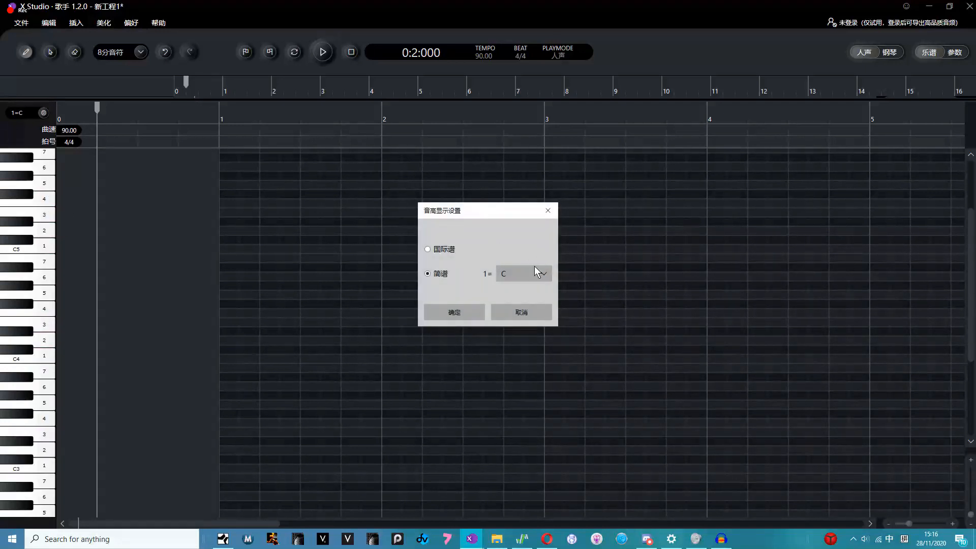
{"action": "left_click", "coordinate": [454, 312]}
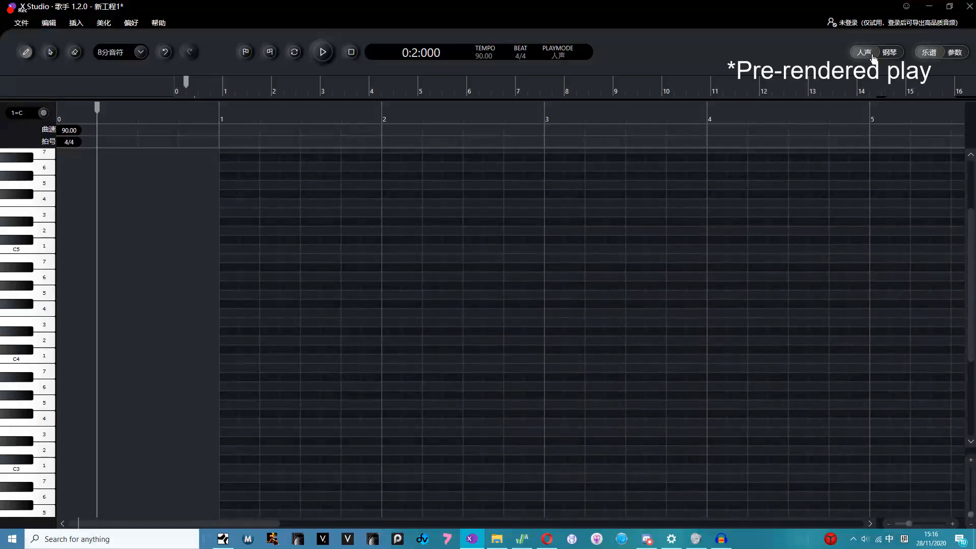
{"action": "left_click", "coordinate": [889, 51]}
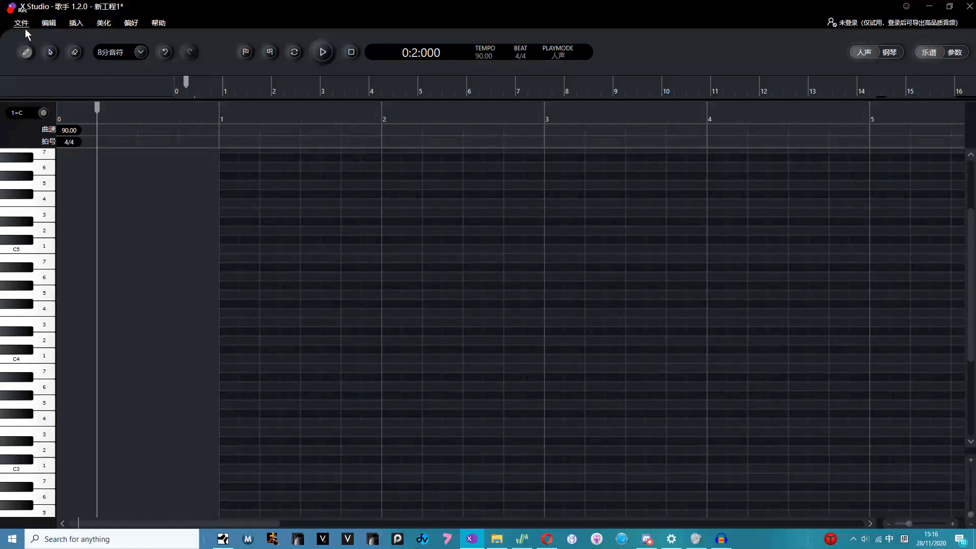
{"action": "left_click", "coordinate": [20, 23]}
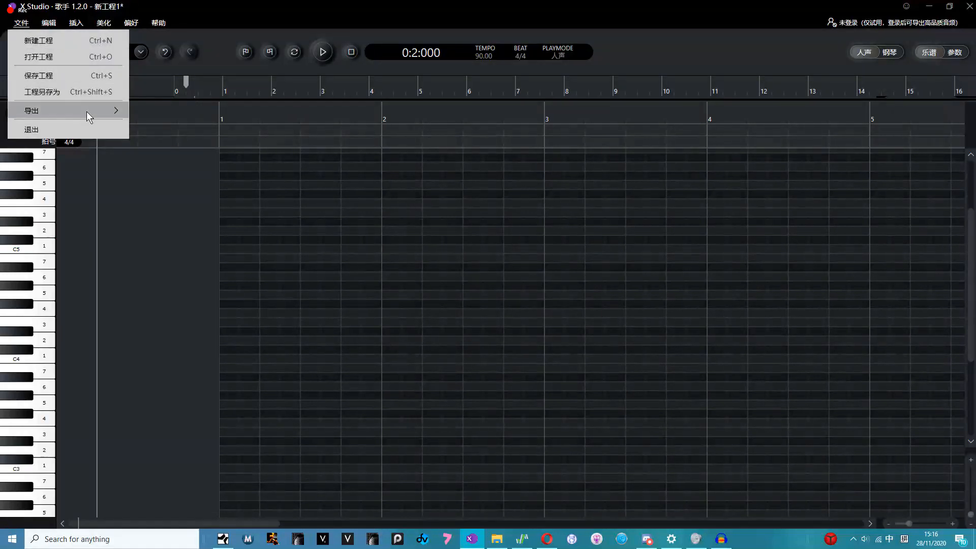
{"action": "mouse_move", "coordinate": [31, 111]}
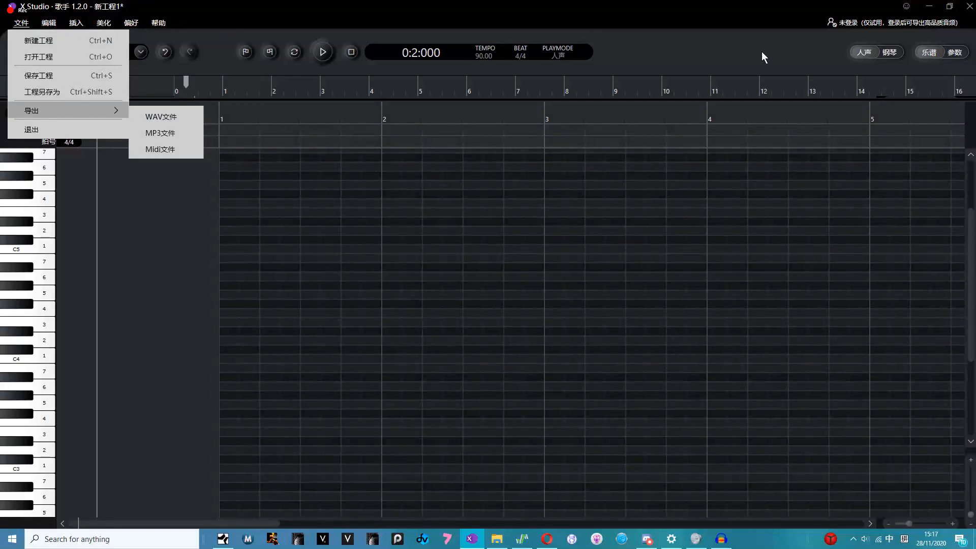
{"action": "left_click", "coordinate": [724, 346]}
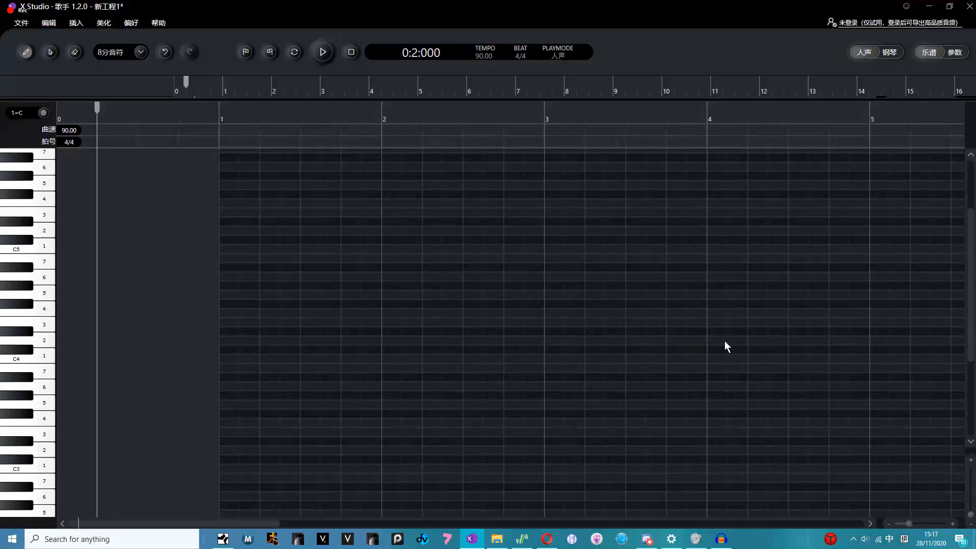
{"action": "left_click", "coordinate": [844, 23]}
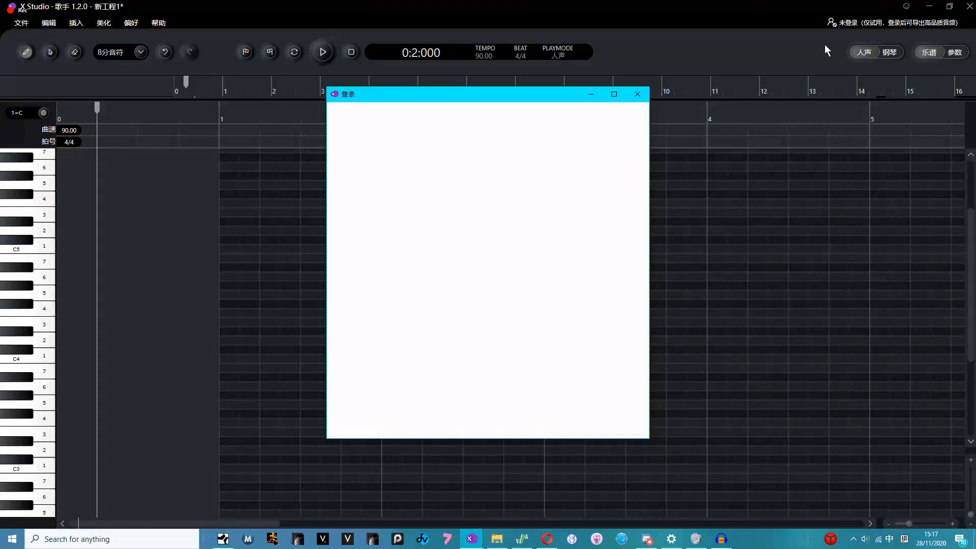
{"action": "mouse_move", "coordinate": [676, 94]}
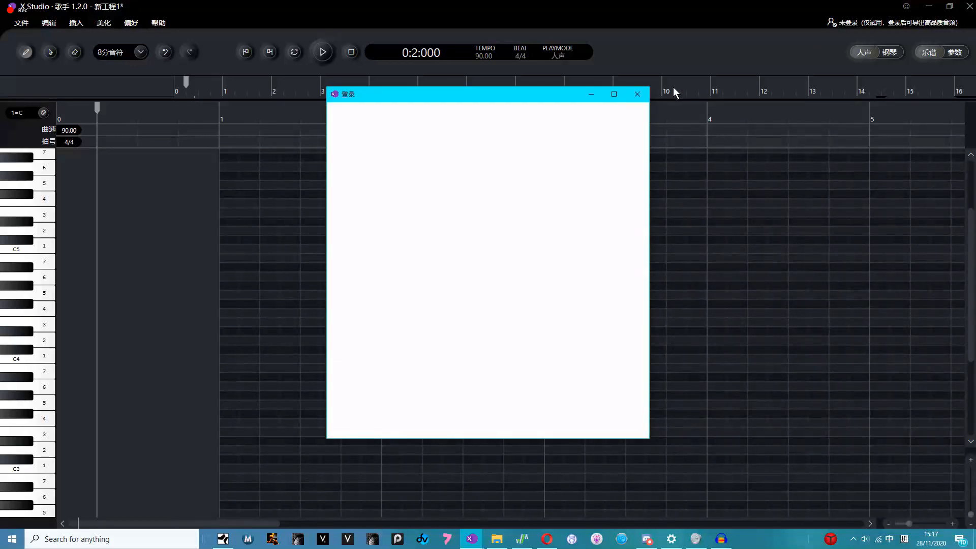
{"action": "left_click", "coordinate": [636, 94]}
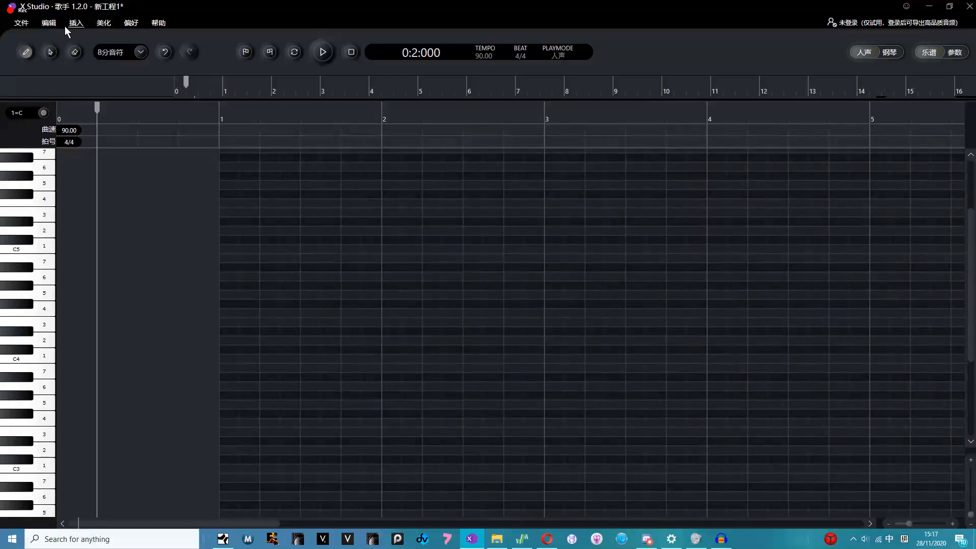
Import the Electric Piano 3 MIDI track as vocal notes sung on 啊
{"action": "left_click", "coordinate": [75, 22]}
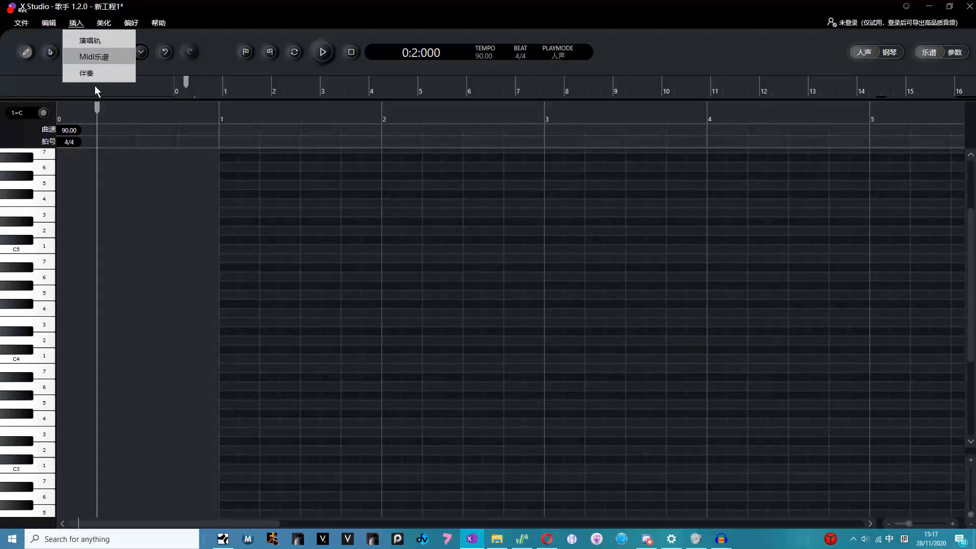
{"action": "left_click", "coordinate": [95, 56]}
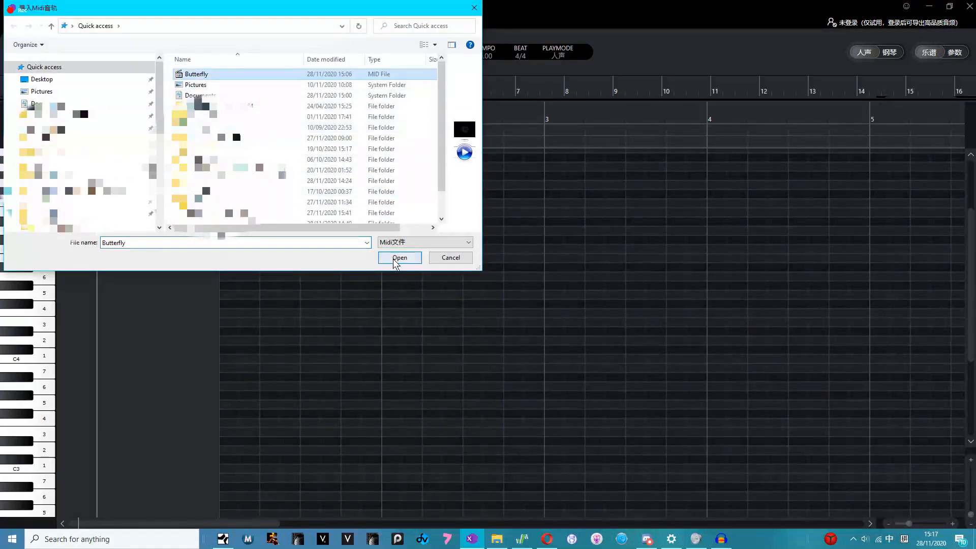
{"action": "left_click", "coordinate": [400, 257]}
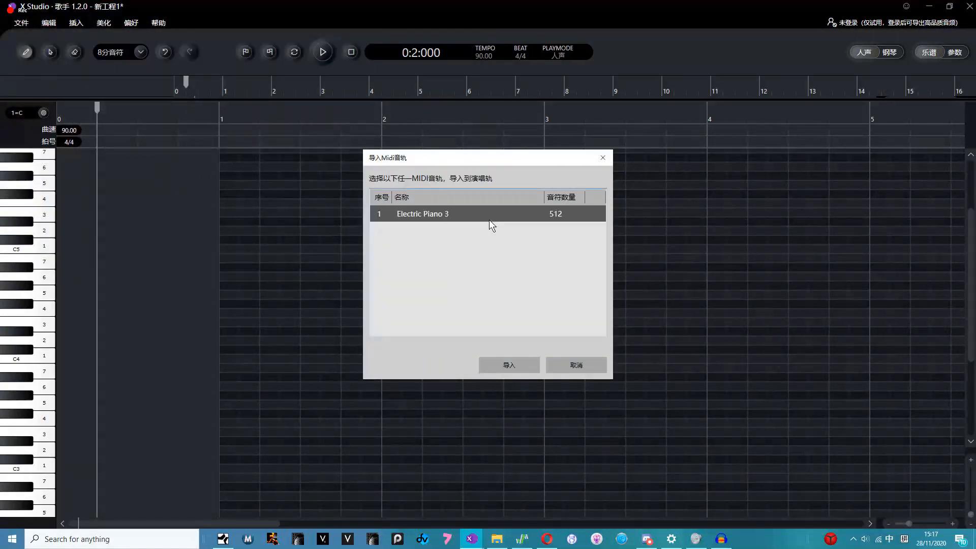
{"action": "left_click", "coordinate": [576, 365]}
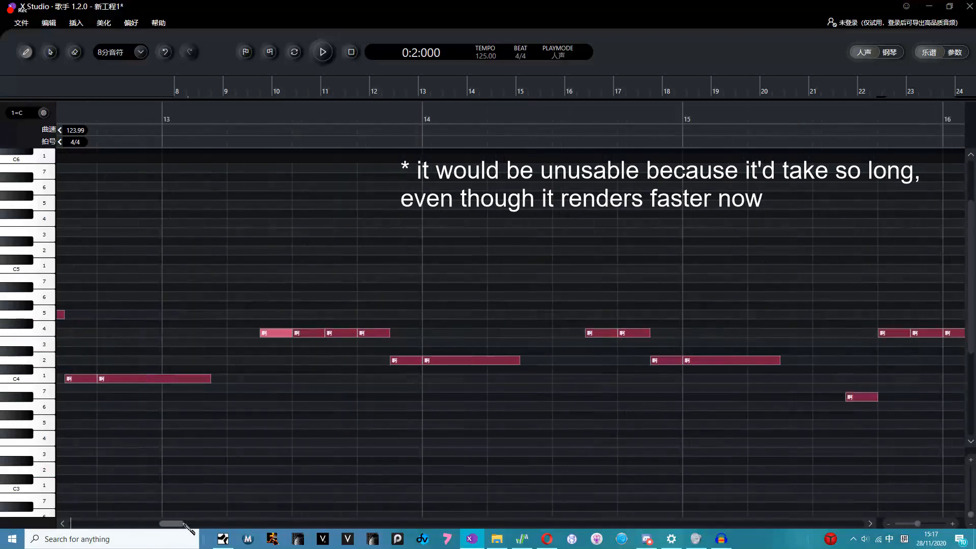
{"action": "left_click_drag", "start_coordinate": [171, 522], "coordinate": [715, 523]}
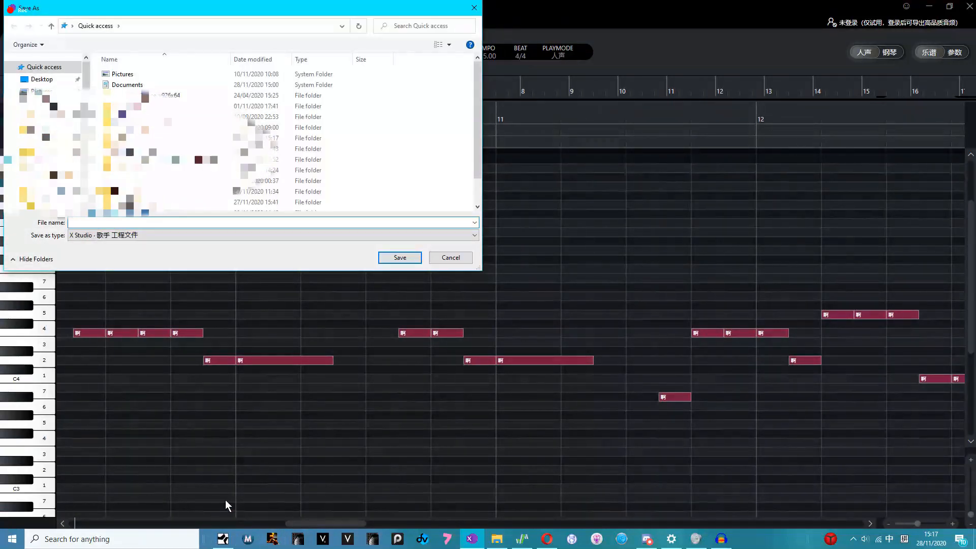
Save the project with the file name 'Butterfly'
{"action": "type", "text": "Butterfly"}
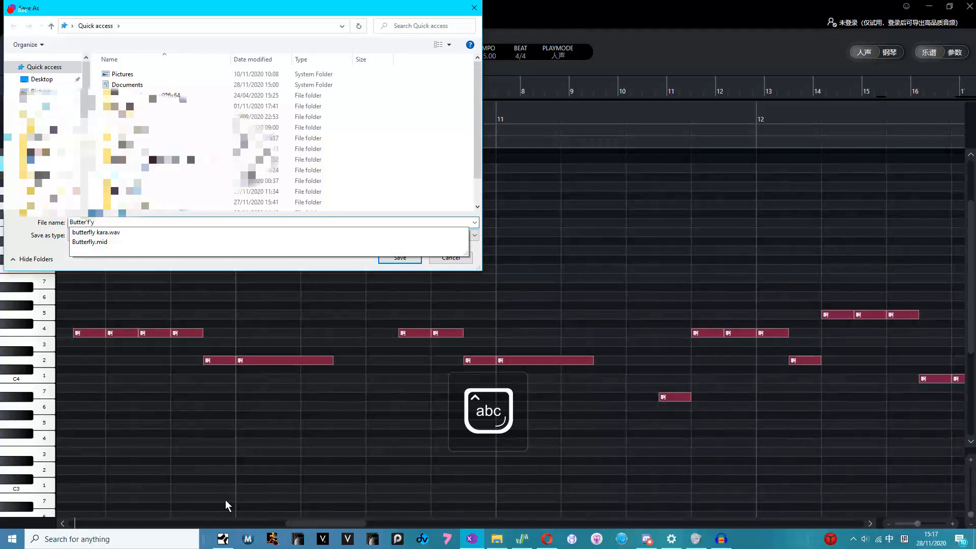
{"action": "left_click", "coordinate": [400, 257]}
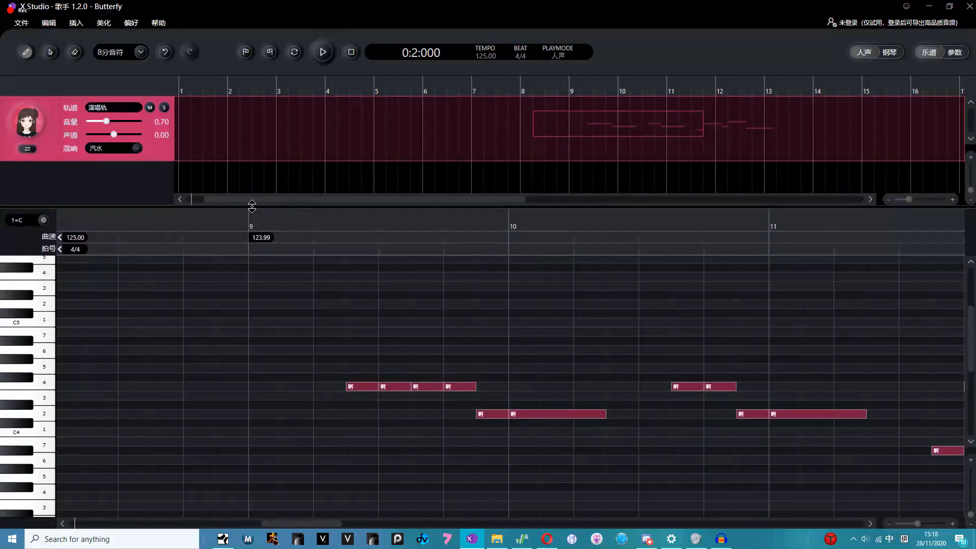
{"action": "mouse_move", "coordinate": [83, 32]}
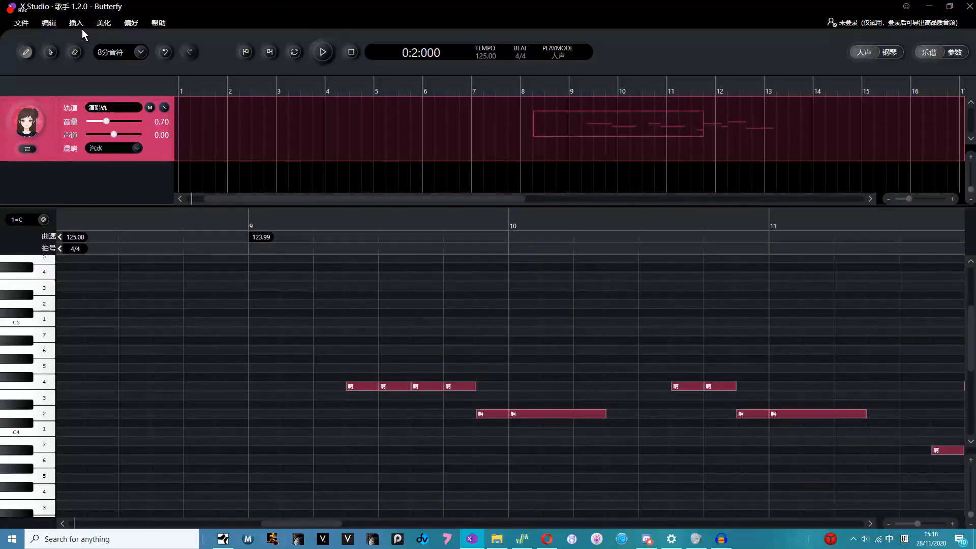
Insert the butterfly kara WAV as accompaniment and lower its volume to 0.26
{"action": "left_click", "coordinate": [76, 23]}
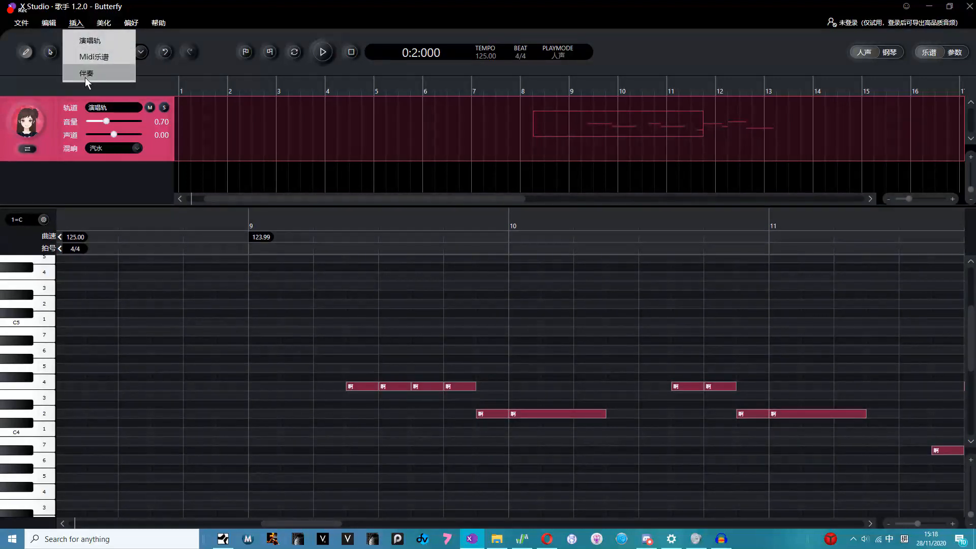
{"action": "left_click", "coordinate": [87, 72]}
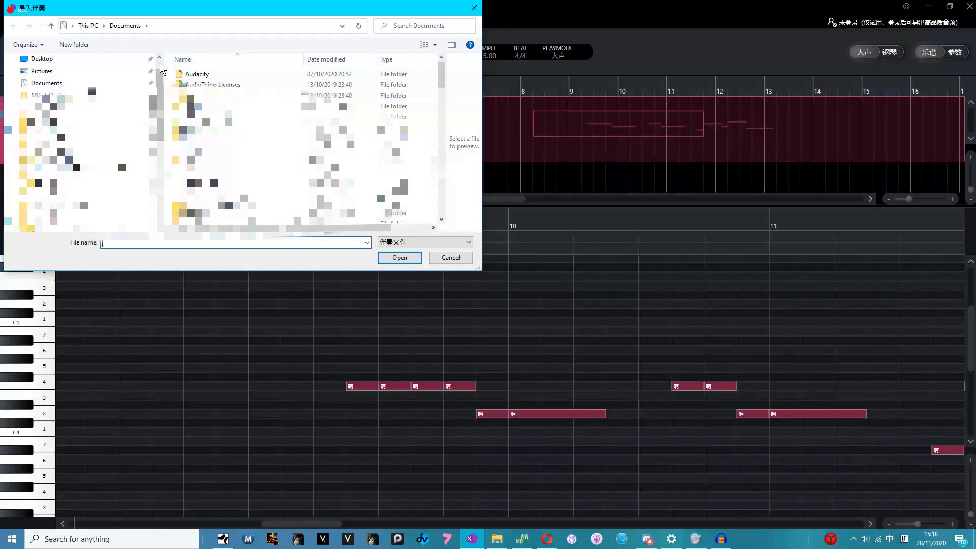
{"action": "left_click", "coordinate": [43, 66]}
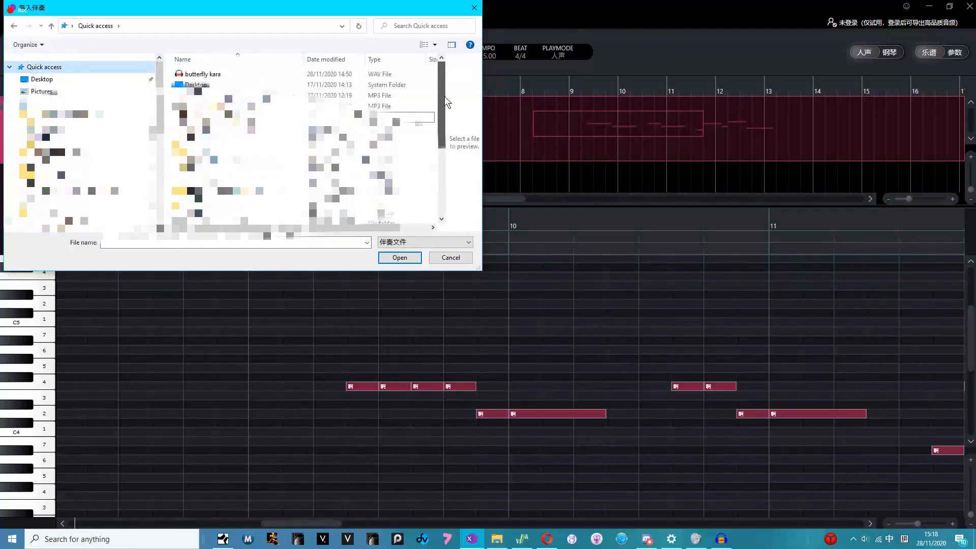
{"action": "left_click", "coordinate": [450, 257]}
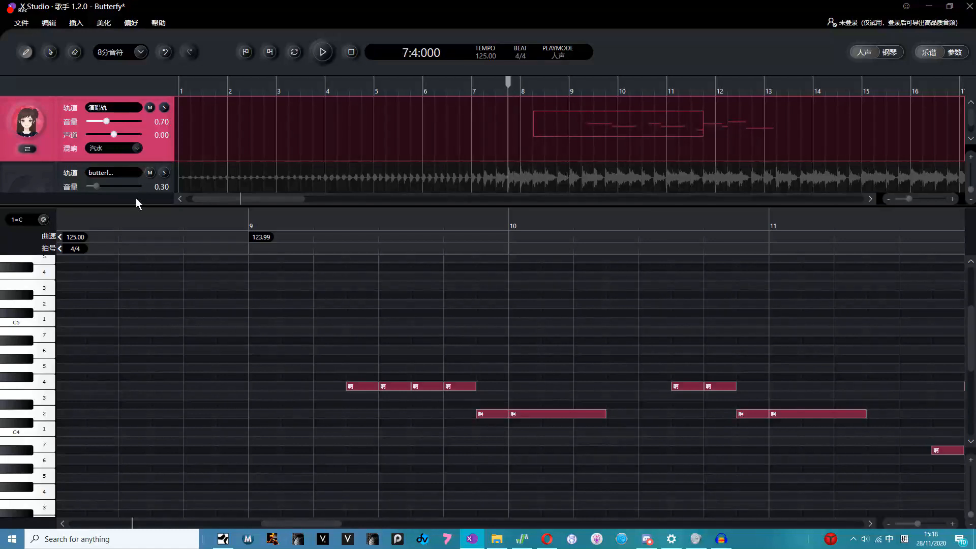
{"action": "left_click_drag", "start_coordinate": [94, 186], "coordinate": [92, 186]}
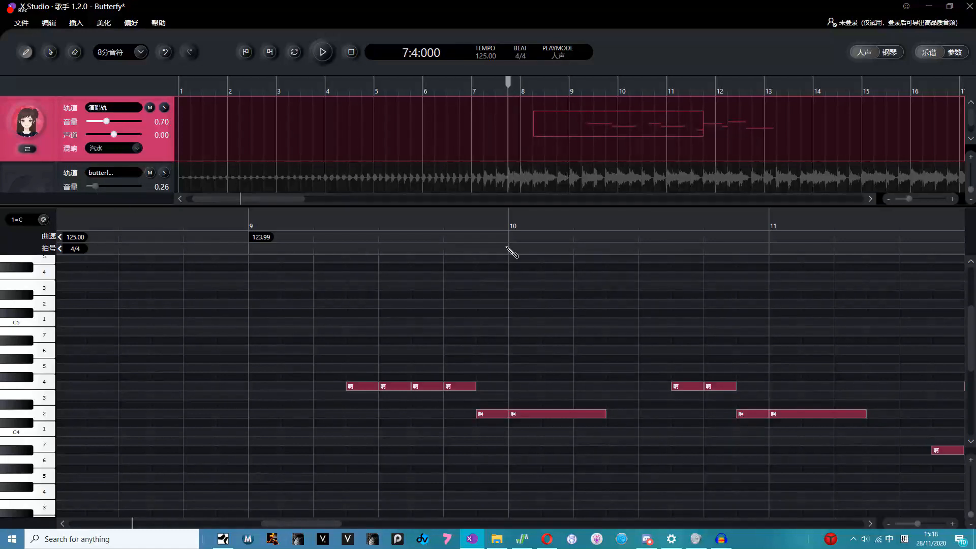
{"action": "left_click", "coordinate": [322, 53]}
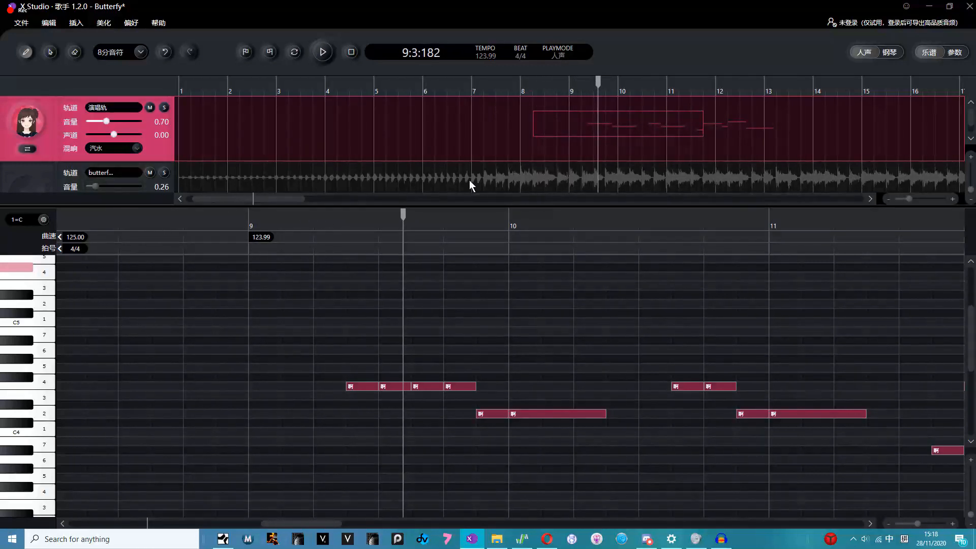
Choose 干声 in the vocal 混响 dropdown and 32分音符 as the note grid
{"action": "left_click", "coordinate": [113, 148]}
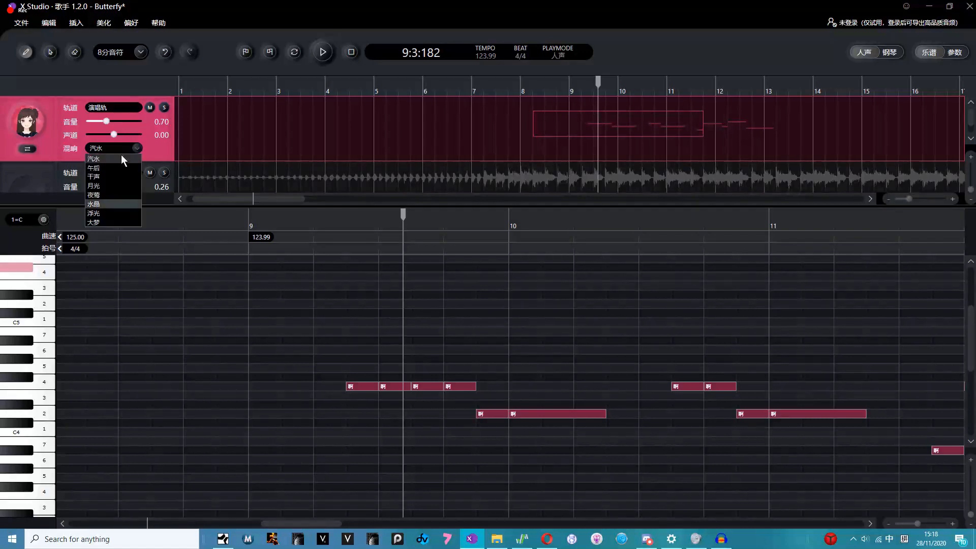
{"action": "left_click", "coordinate": [93, 177]}
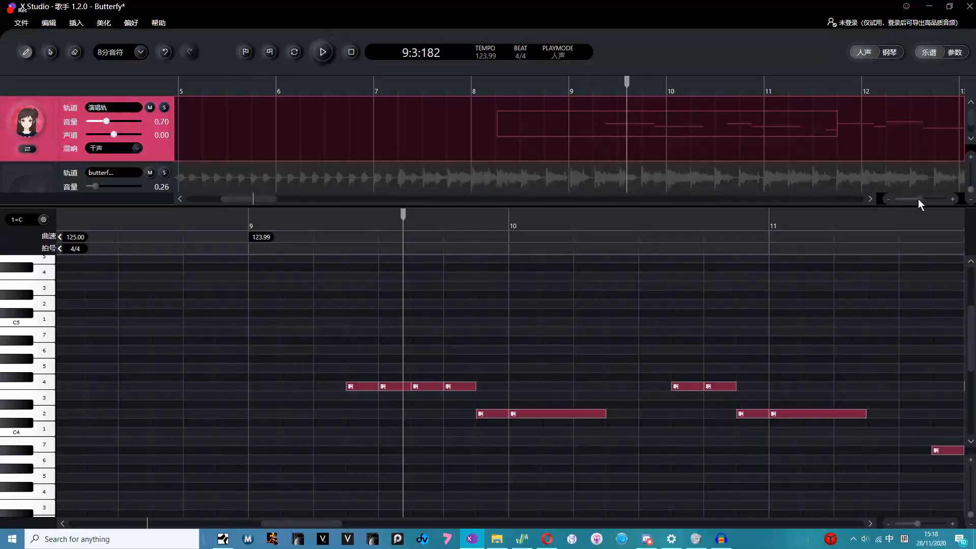
{"action": "left_click", "coordinate": [142, 52]}
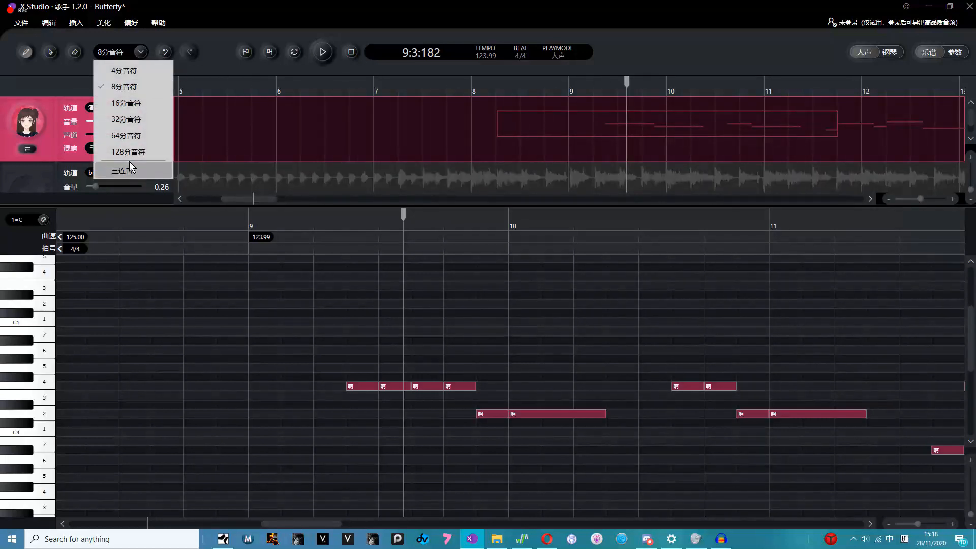
{"action": "left_click", "coordinate": [126, 119]}
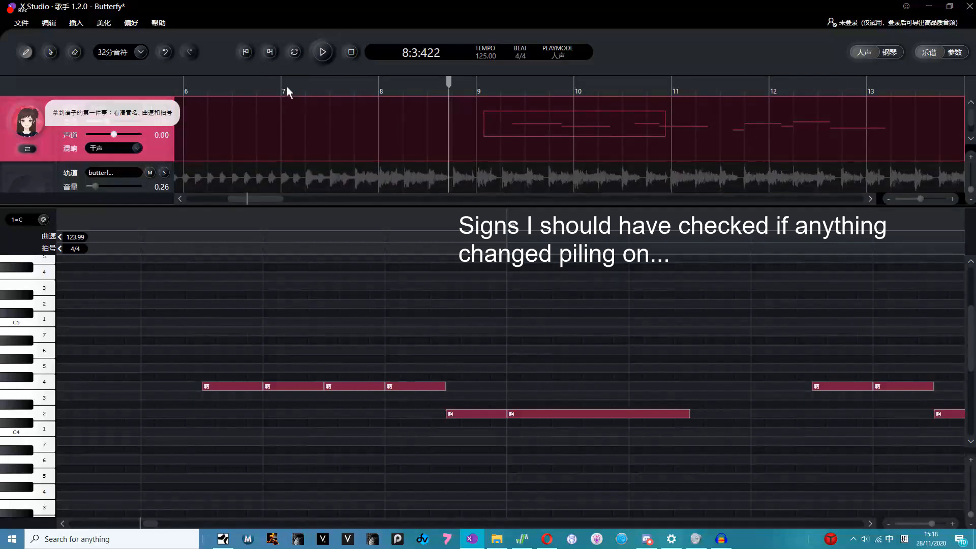
Play and stop the song, then raise the vocal track volume from 0.70 to 1.03
{"action": "left_click", "coordinate": [321, 51]}
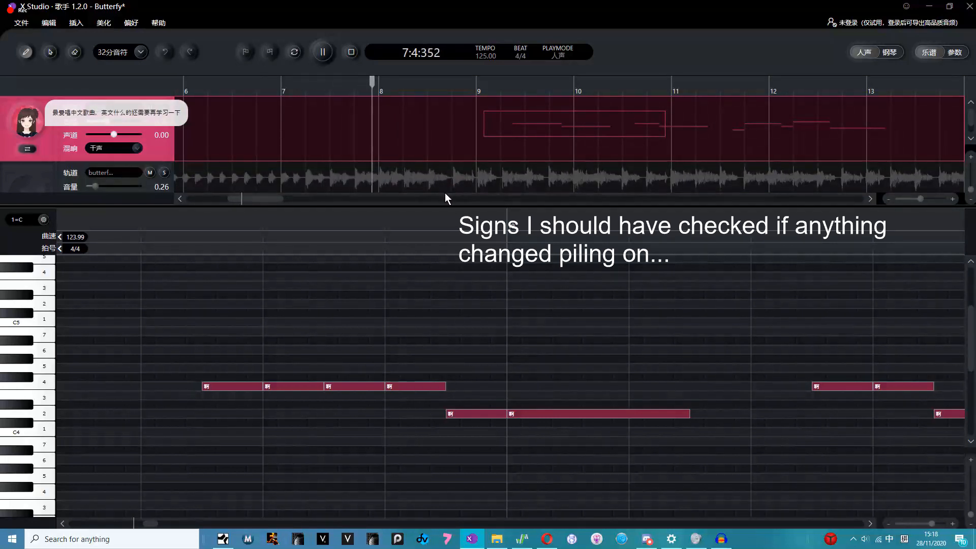
{"action": "left_click", "coordinate": [321, 52]}
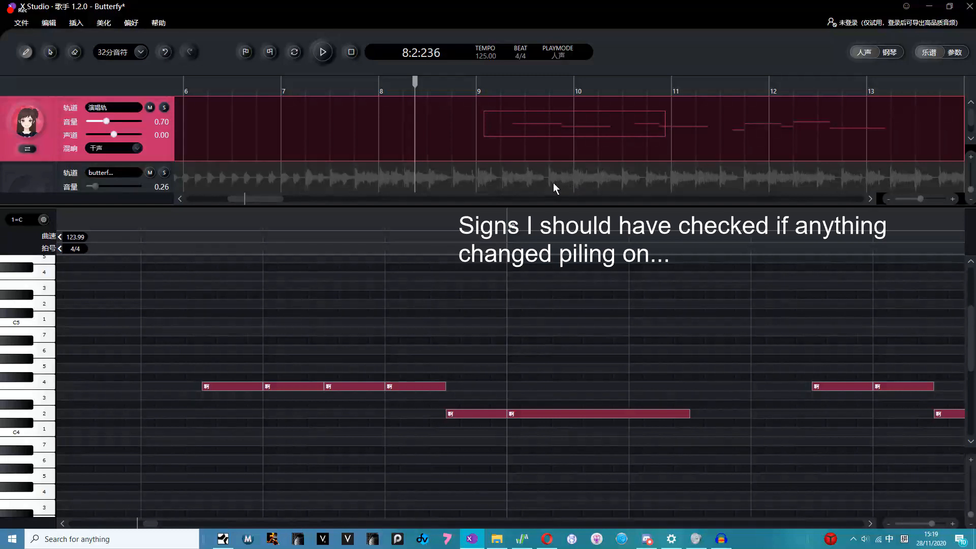
{"action": "mouse_move", "coordinate": [481, 182]}
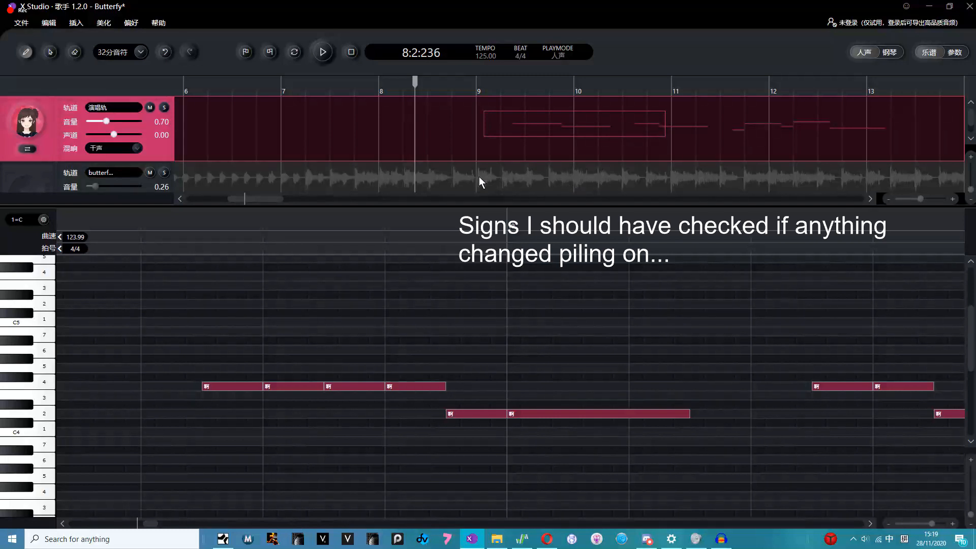
{"action": "mouse_move", "coordinate": [250, 202]}
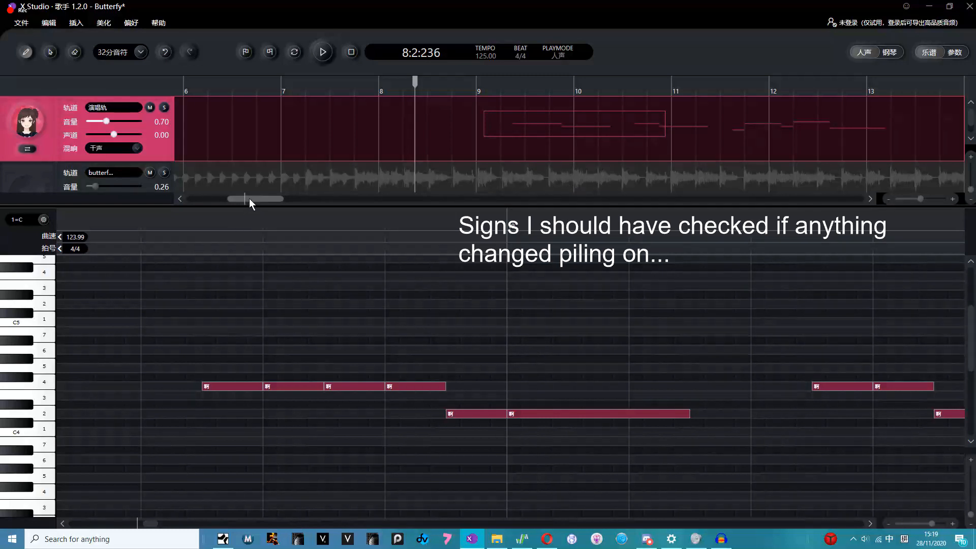
{"action": "left_click_drag", "start_coordinate": [255, 198], "coordinate": [211, 199]}
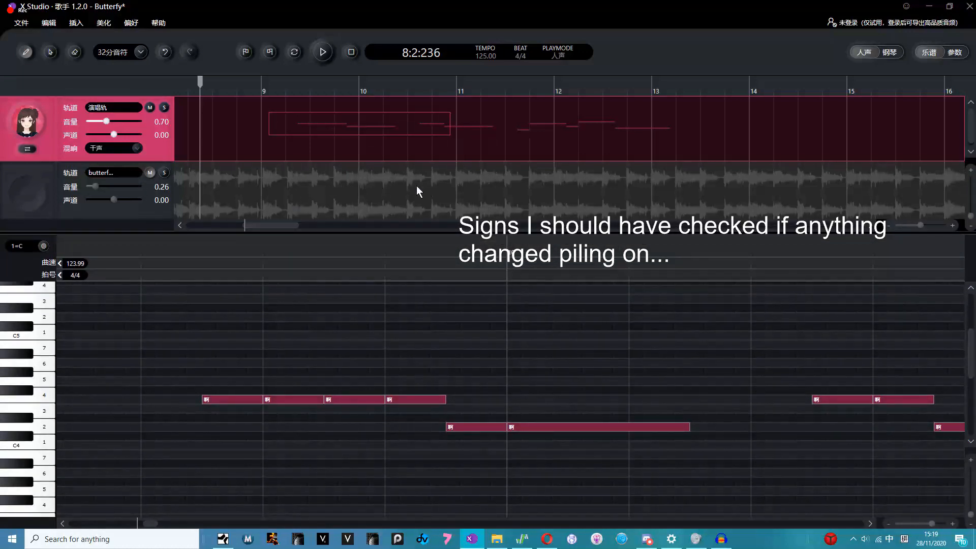
{"action": "mouse_move", "coordinate": [266, 205]}
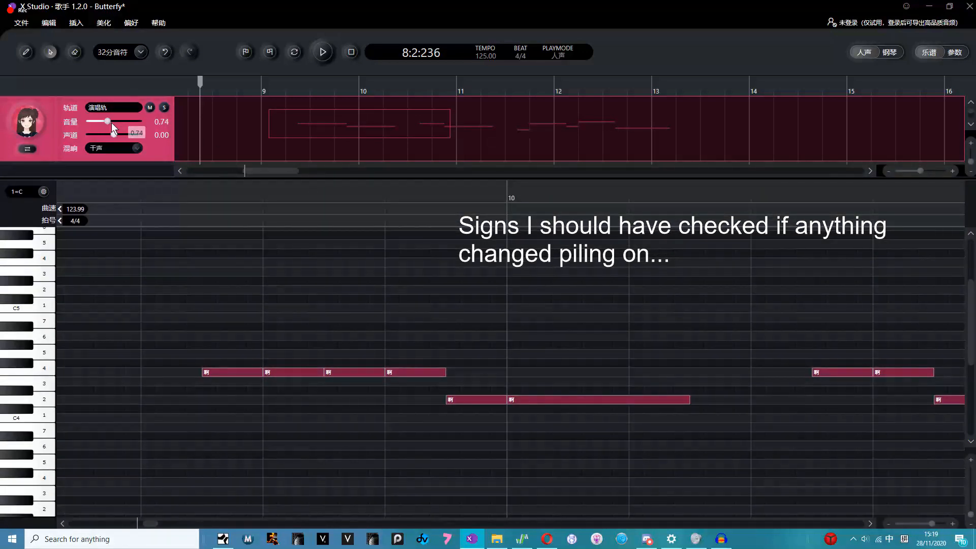
{"action": "left_click_drag", "start_coordinate": [105, 121], "coordinate": [114, 122]}
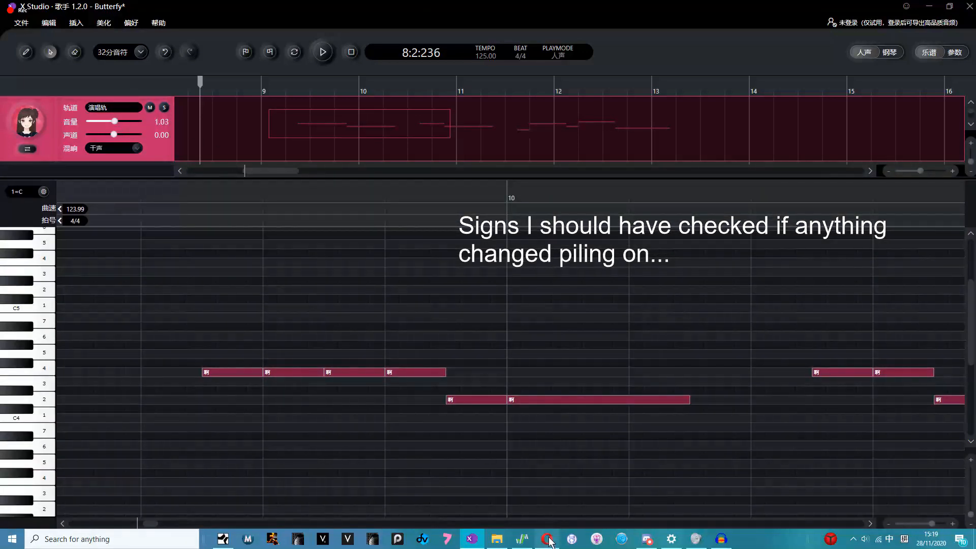
Check the Butterfly lyrics in the browser, then return to X Studio
{"action": "left_click", "coordinate": [547, 538]}
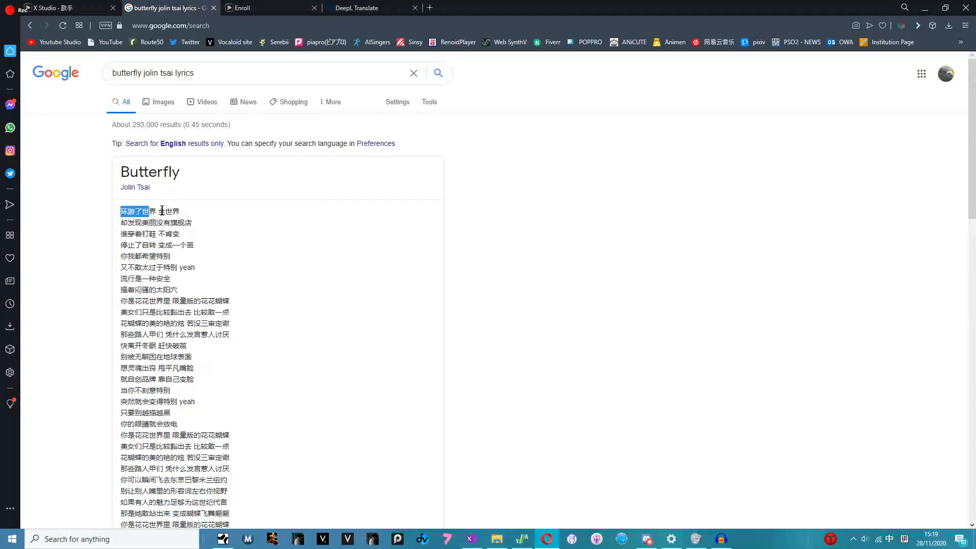
{"action": "left_click", "coordinate": [469, 538]}
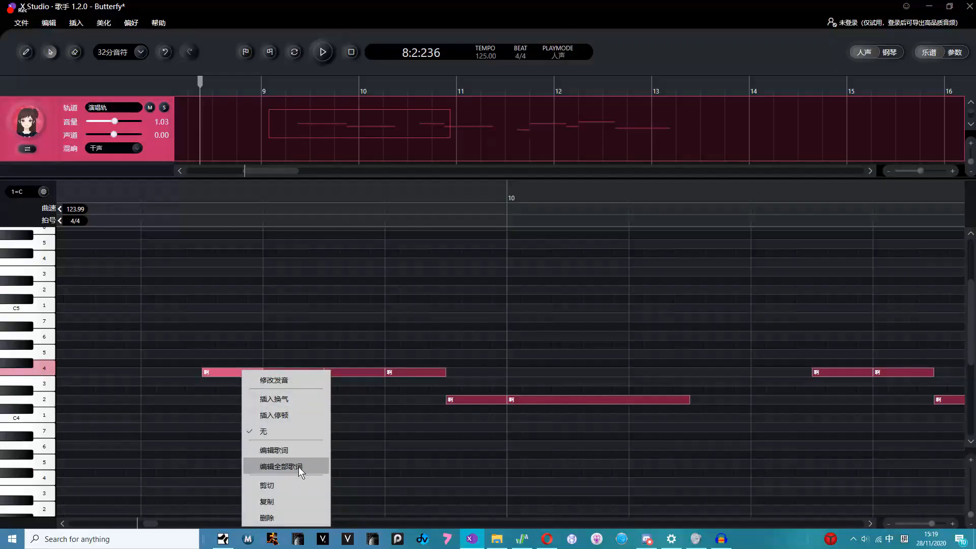
Set the opening notes' lyrics to 环游了世界全世界 with 编辑全部歌词, then return to the browser
{"action": "left_click", "coordinate": [284, 466]}
{"action": "type", "text": "环游了世-界全世-界"}
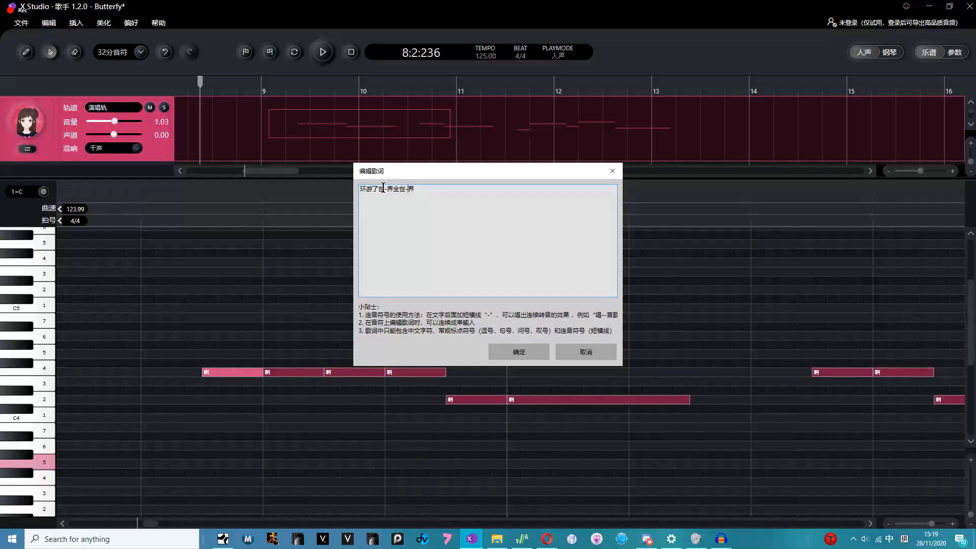
{"action": "left_click", "coordinate": [519, 351]}
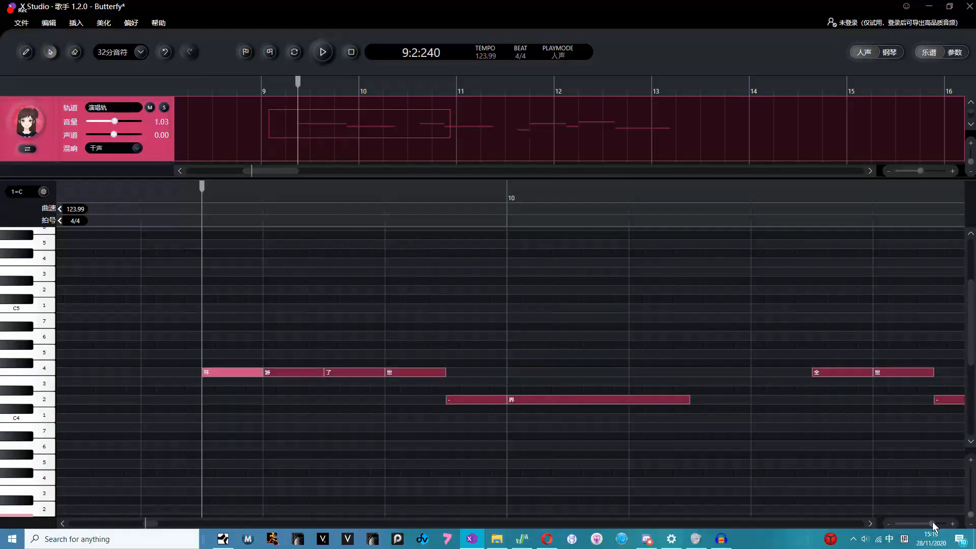
{"action": "left_click", "coordinate": [322, 52]}
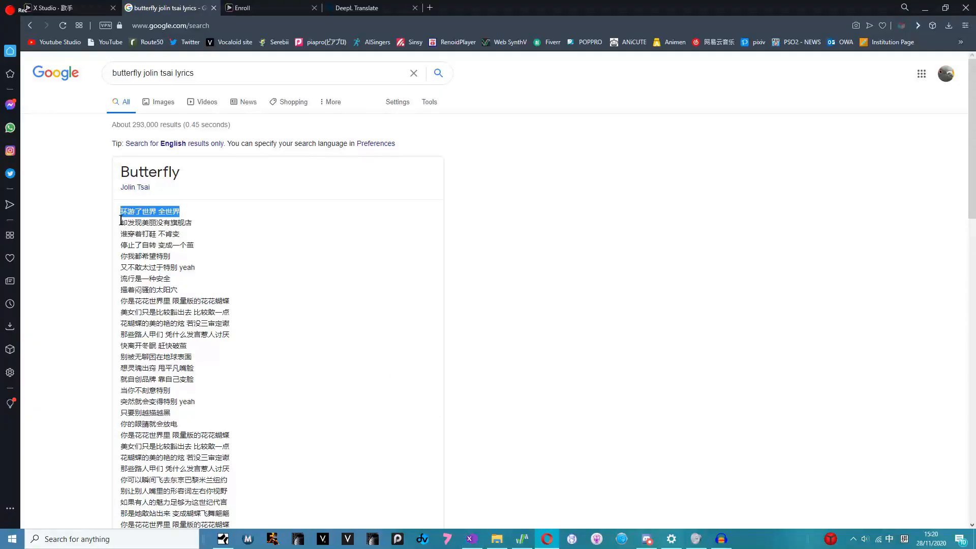
Toggle playback to 钢琴 and back to 人声, and pick out the line 却发现美丽没有旗舰店
{"action": "left_click", "coordinate": [470, 538]}
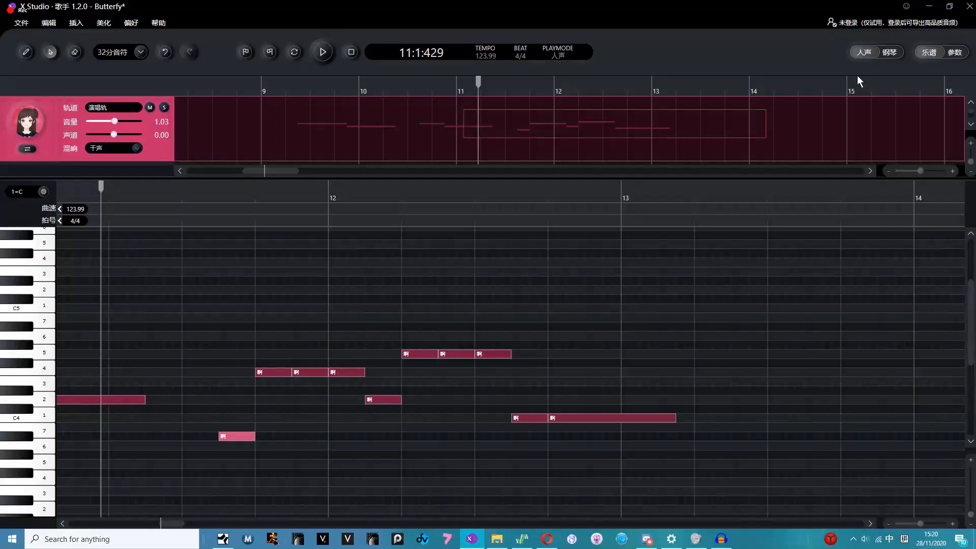
{"action": "left_click", "coordinate": [889, 52]}
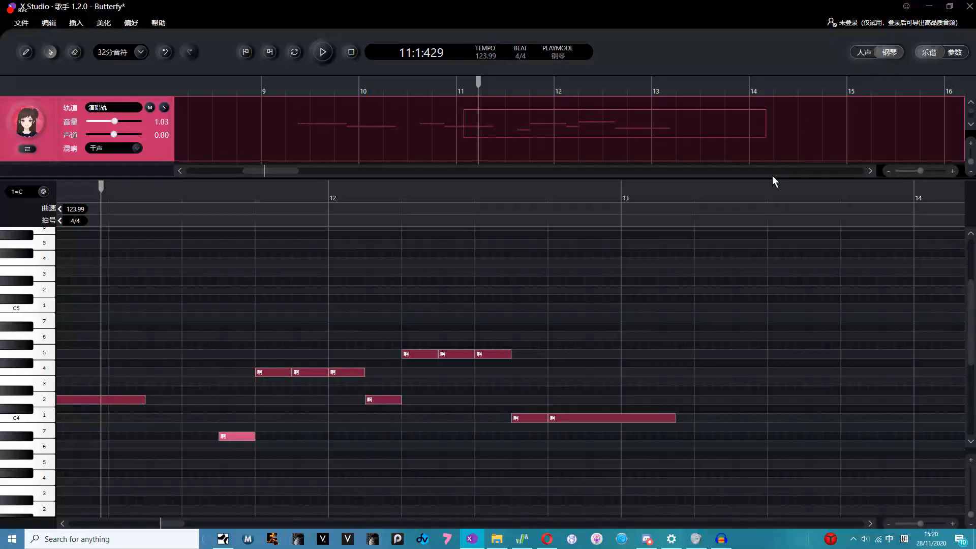
{"action": "mouse_move", "coordinate": [875, 53]}
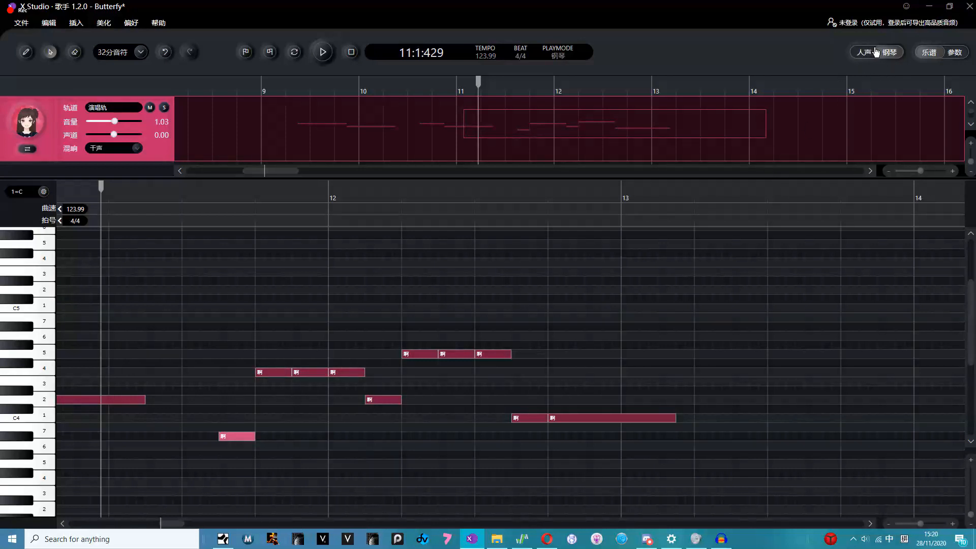
{"action": "left_click", "coordinate": [863, 52]}
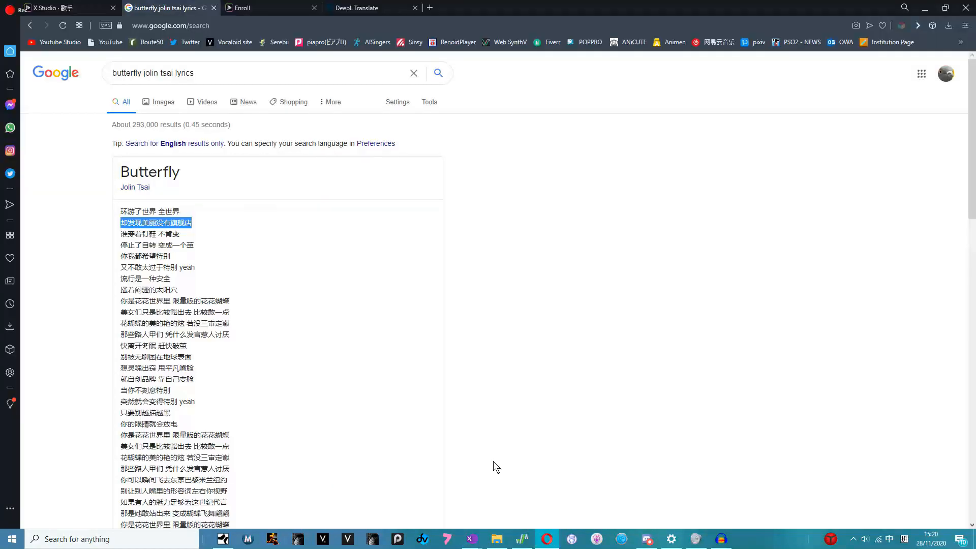
Replace the selected 啊 placeholders with 却发现美丽没有旗舰店 in the lyric editor
{"action": "left_click", "coordinate": [470, 538]}
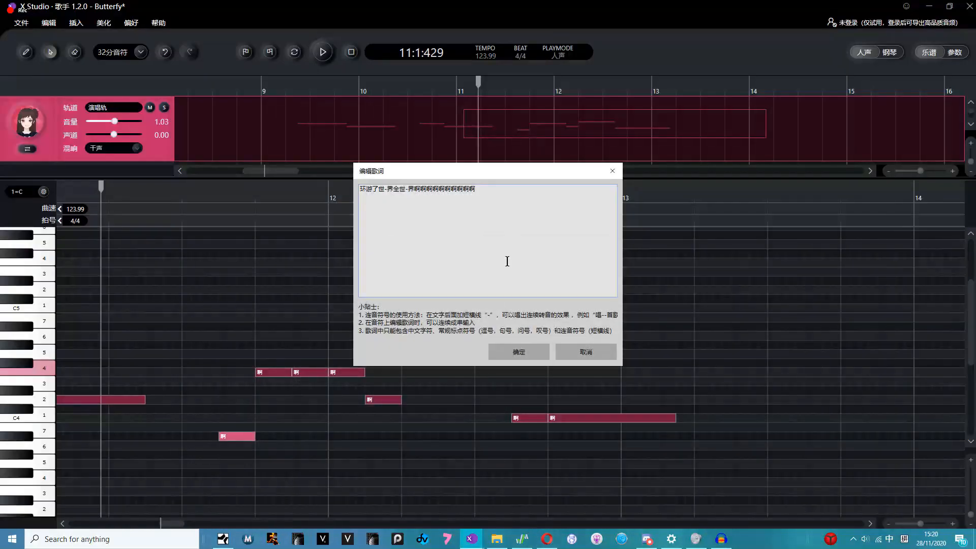
{"action": "left_click_drag", "start_coordinate": [407, 189], "coordinate": [473, 188]}
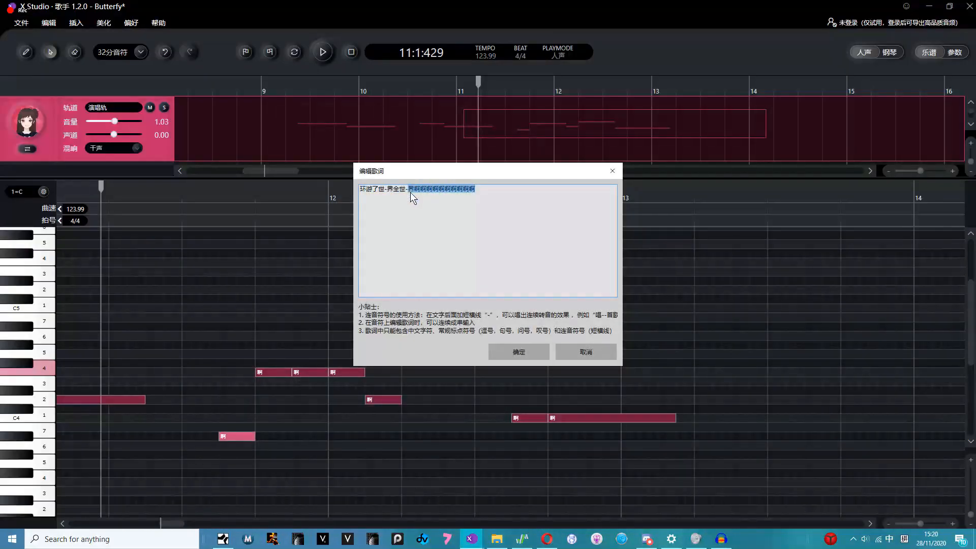
{"action": "type", "text": "却发现美丽没有旗舰店"}
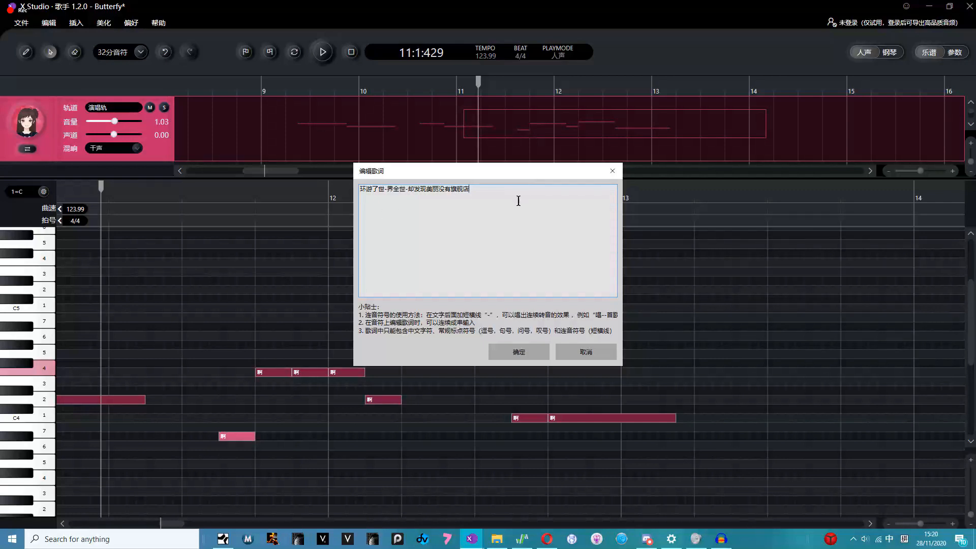
{"action": "left_click", "coordinate": [519, 352]}
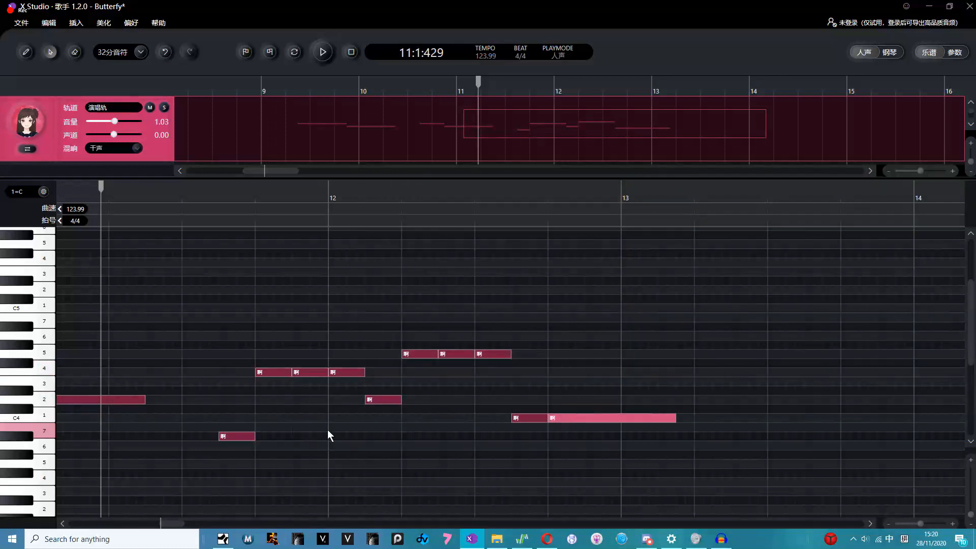
Re-enter 发现美丽没有旗舰店 on the placeholder notes through 编辑全部歌词
{"action": "right_click", "coordinate": [235, 436]}
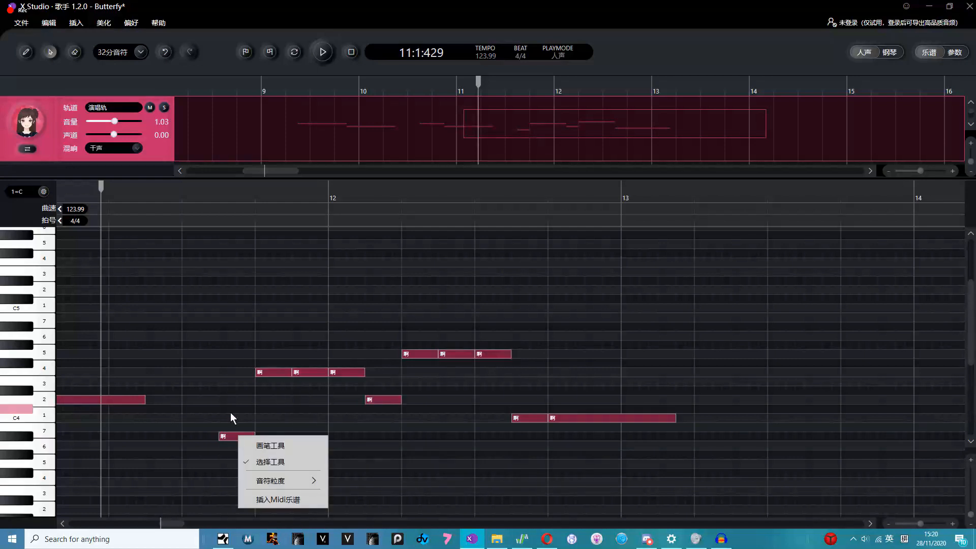
{"action": "left_click", "coordinate": [613, 418]}
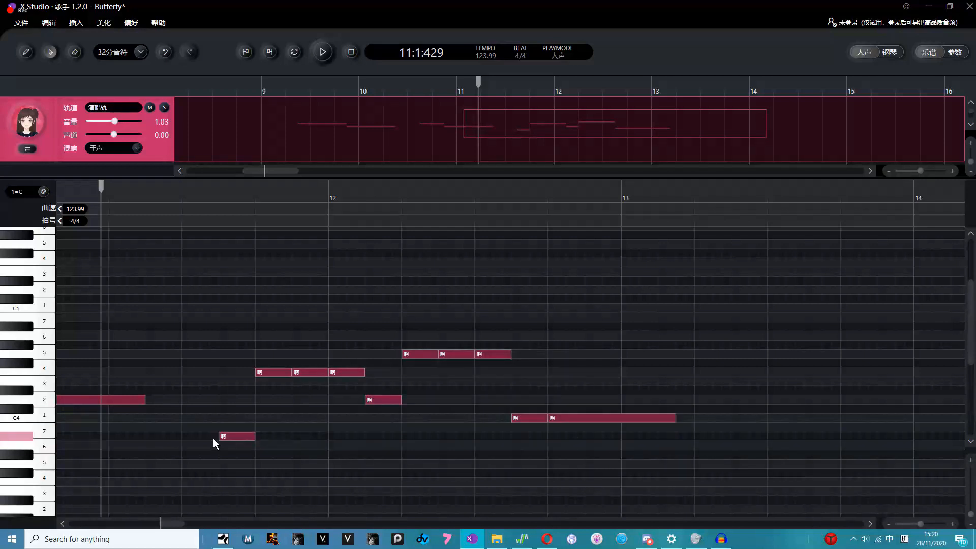
{"action": "right_click", "coordinate": [236, 436]}
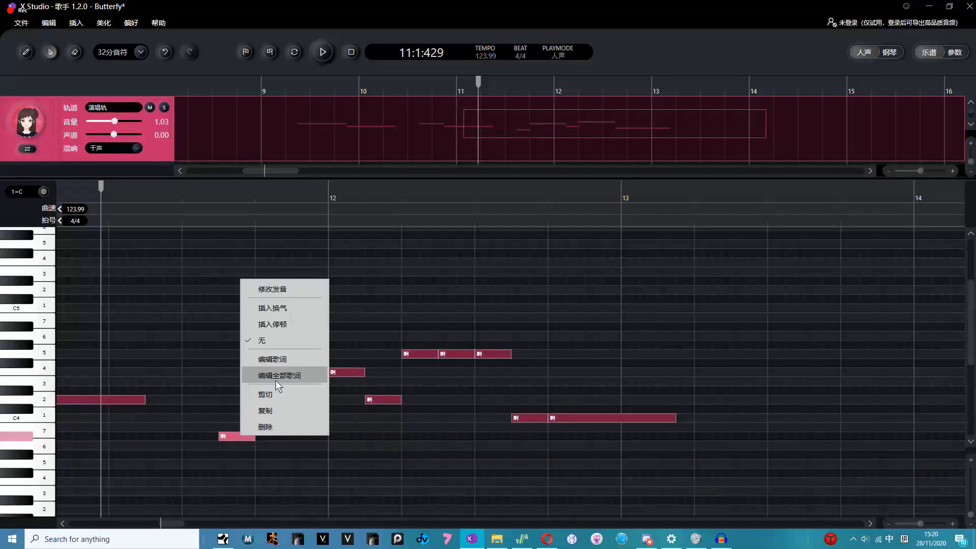
{"action": "left_click", "coordinate": [279, 376]}
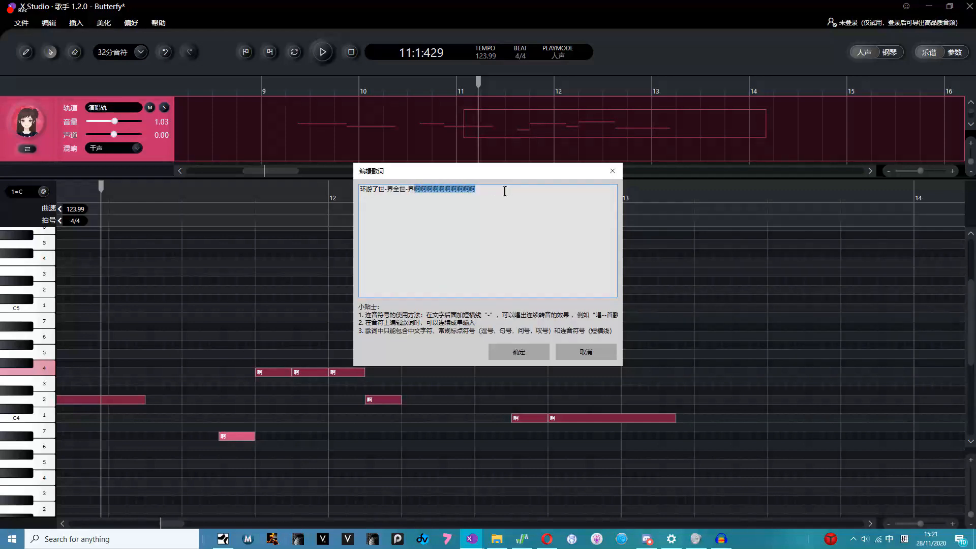
{"action": "type", "text": "发现美丽没有旗舰店"}
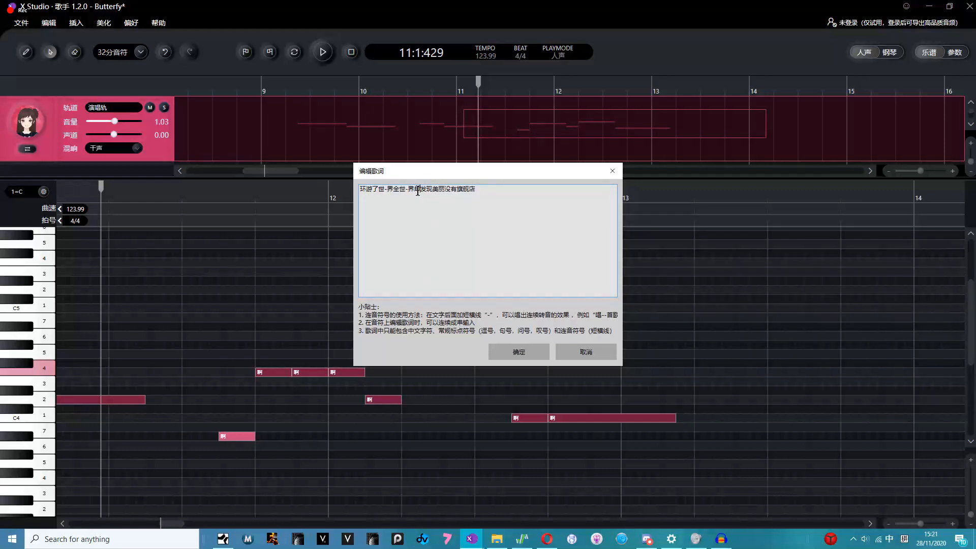
{"action": "left_click", "coordinate": [519, 352]}
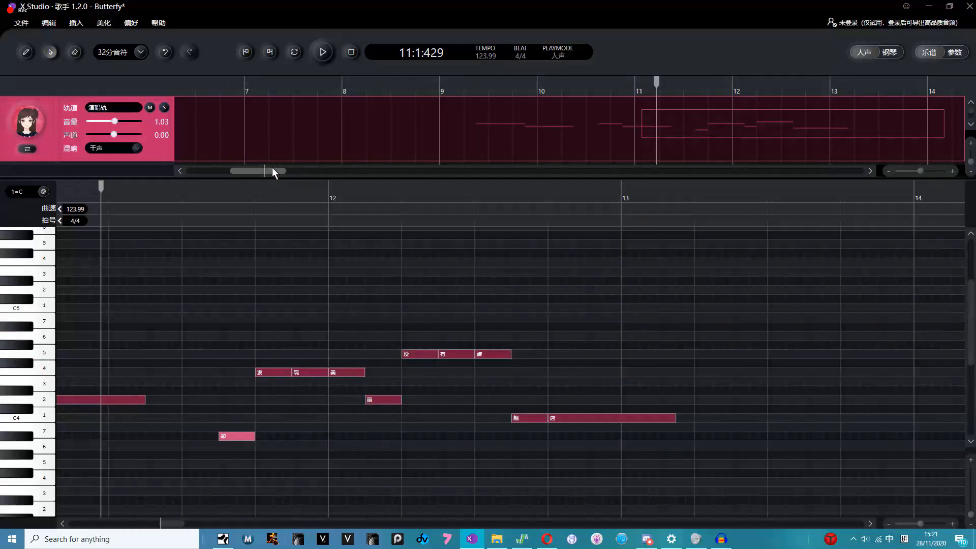
Drag the track overview to bring the lyric notes into view
{"action": "left_click_drag", "start_coordinate": [249, 171], "coordinate": [268, 172]}
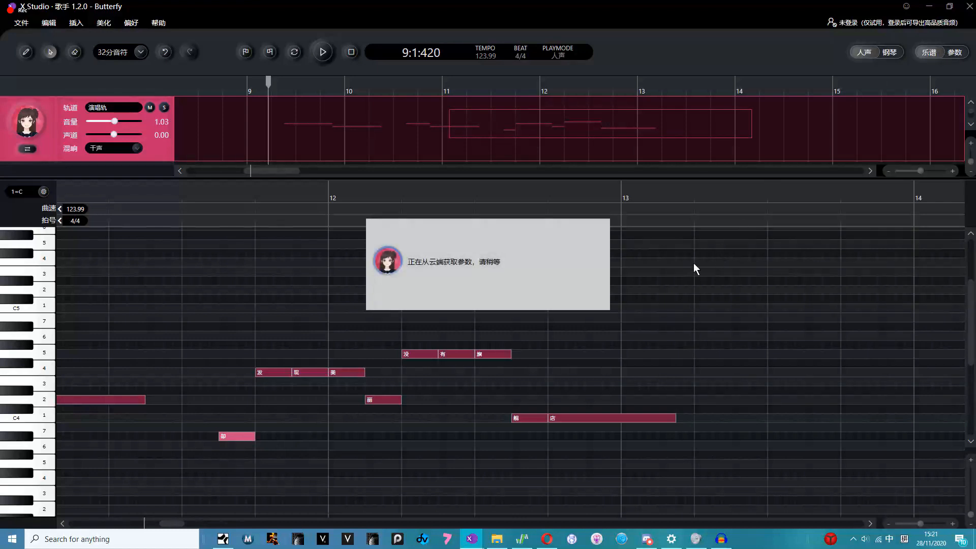
{"action": "mouse_move", "coordinate": [659, 290]}
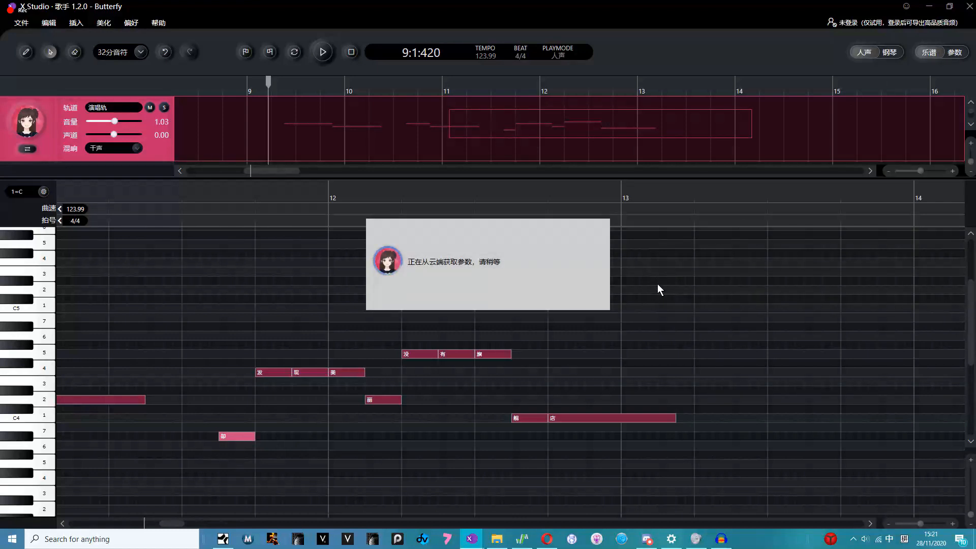
{"action": "mouse_move", "coordinate": [662, 398]}
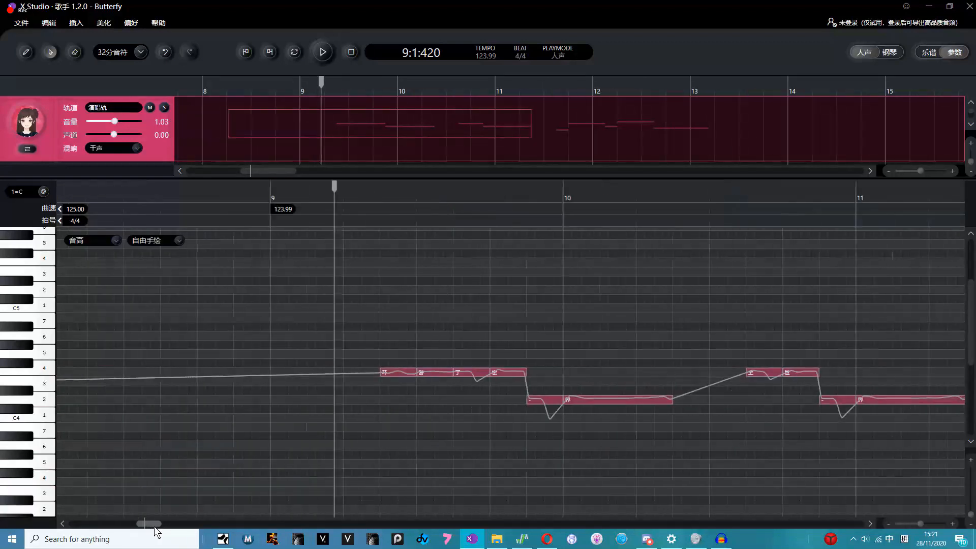
Select the 音高 curve, draw a dip at the first note's start, and try 描点绘制 mode
{"action": "left_click", "coordinate": [93, 240]}
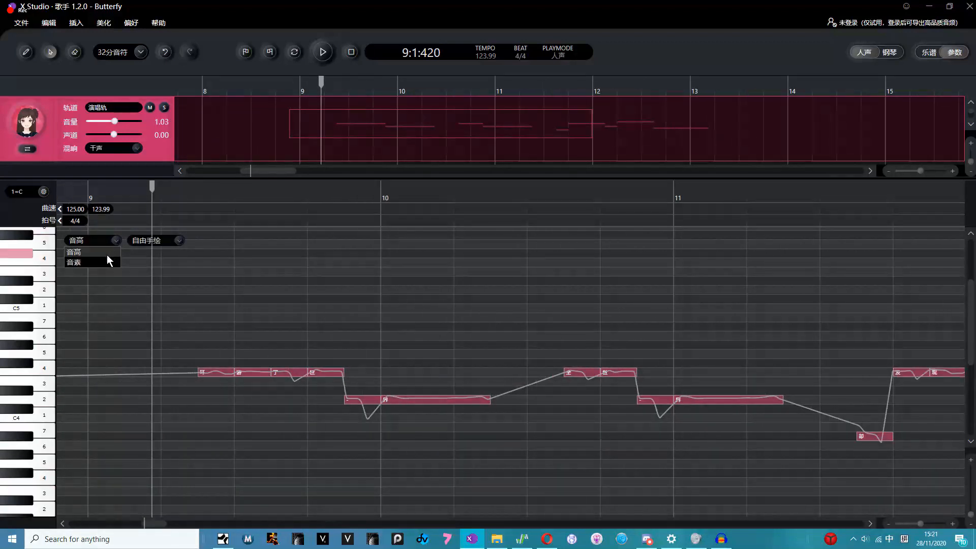
{"action": "left_click", "coordinate": [74, 252]}
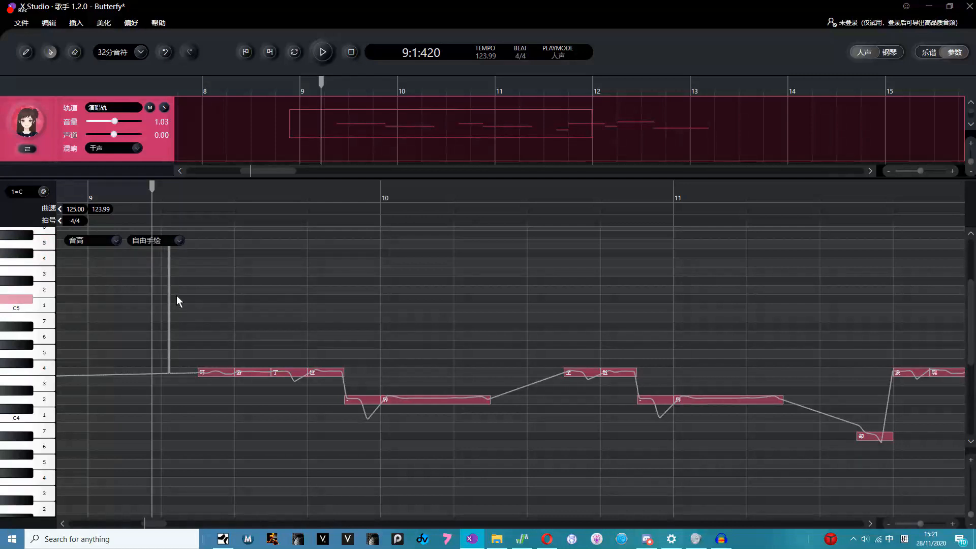
{"action": "left_click_drag", "start_coordinate": [199, 373], "coordinate": [224, 379]}
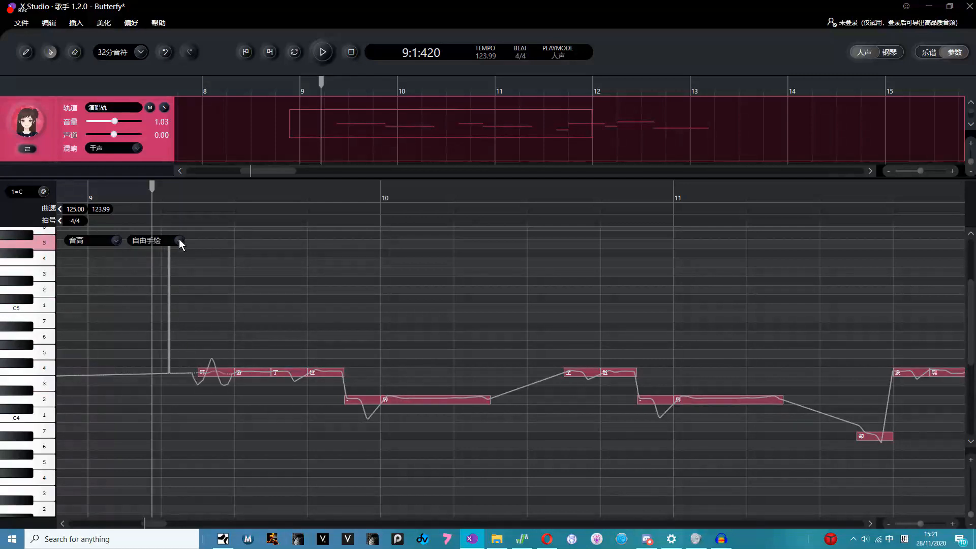
{"action": "left_click", "coordinate": [179, 240]}
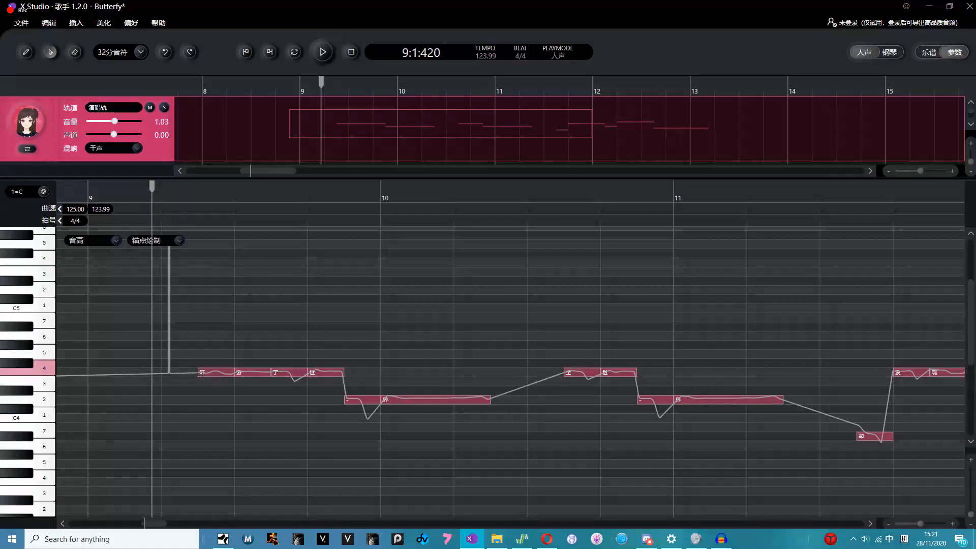
{"action": "double_click", "coordinate": [202, 373]}
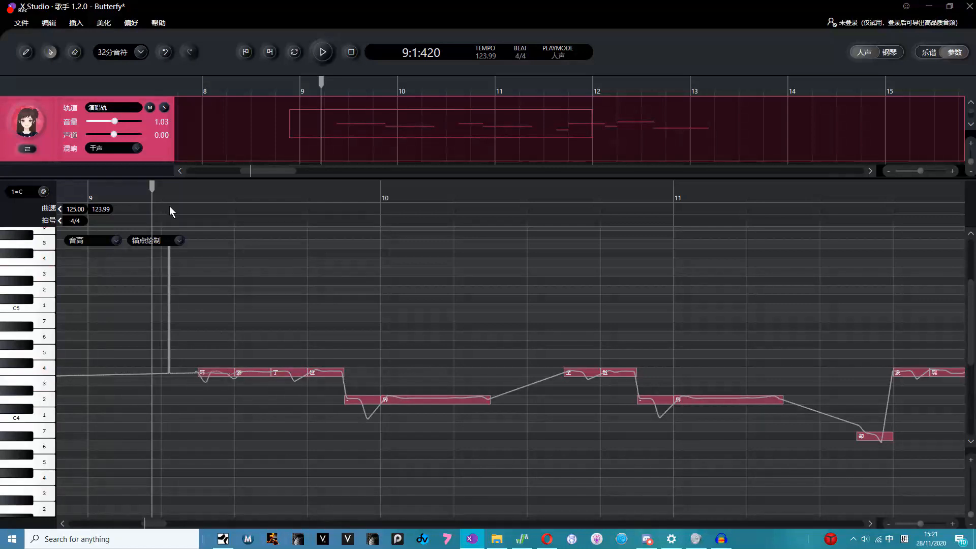
{"action": "mouse_move", "coordinate": [194, 339]}
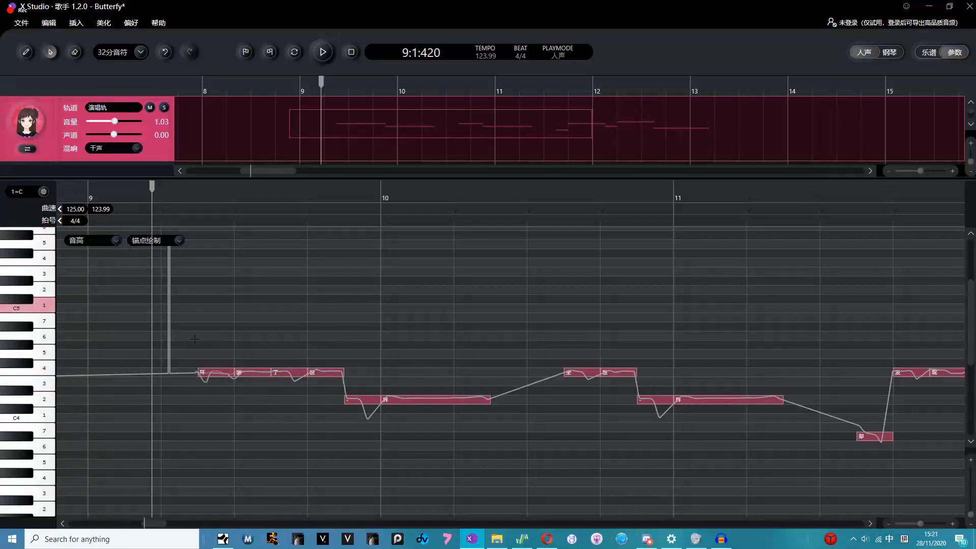
{"action": "left_click", "coordinate": [155, 241]}
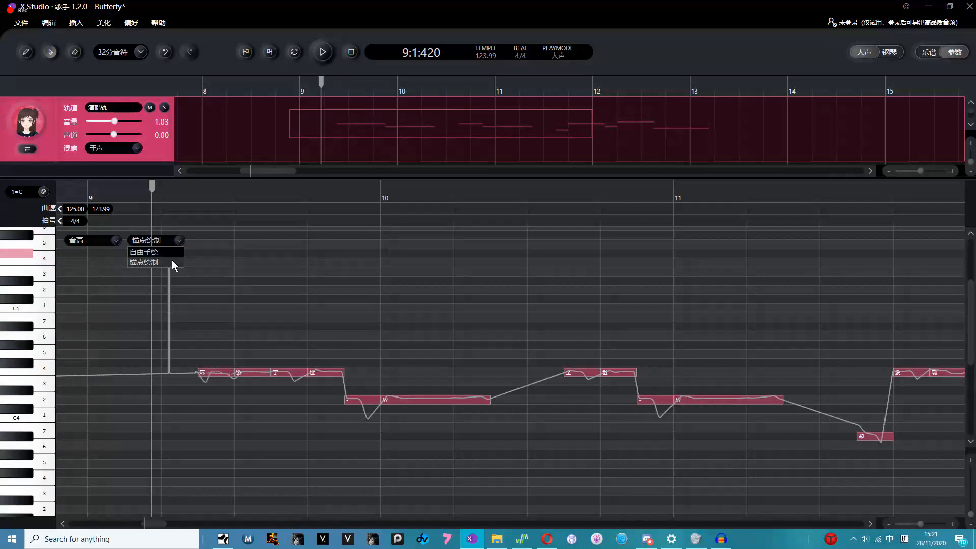
Freehand-draw vibrato wobbles over the long notes in bars 12–13, then play the phrase
{"action": "left_click", "coordinate": [146, 252]}
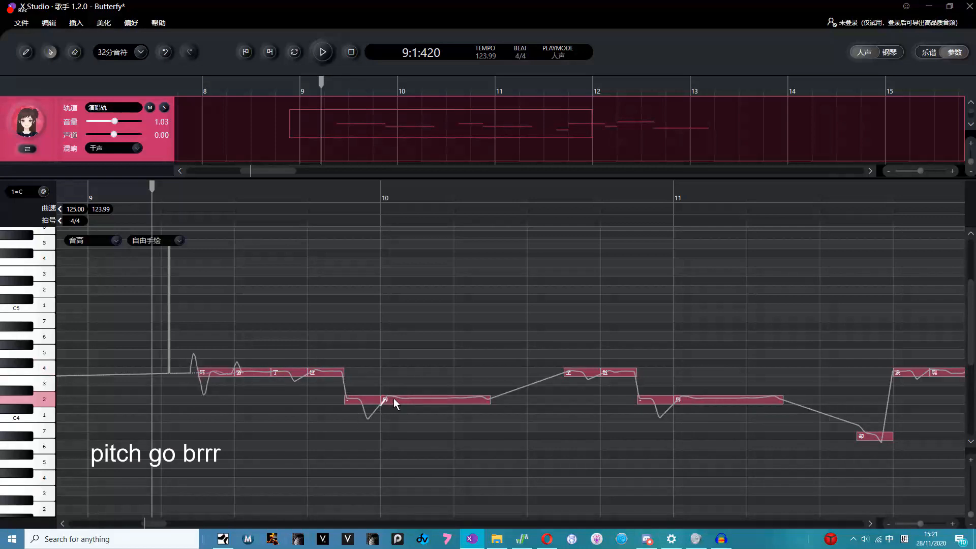
{"action": "left_click_drag", "start_coordinate": [386, 404], "coordinate": [485, 395]}
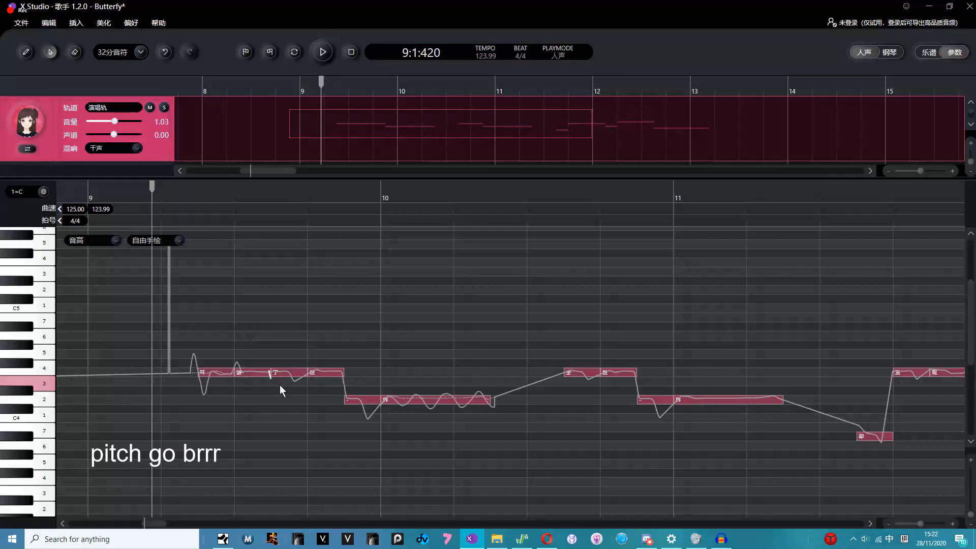
{"action": "left_click_drag", "start_coordinate": [262, 373], "coordinate": [342, 380]}
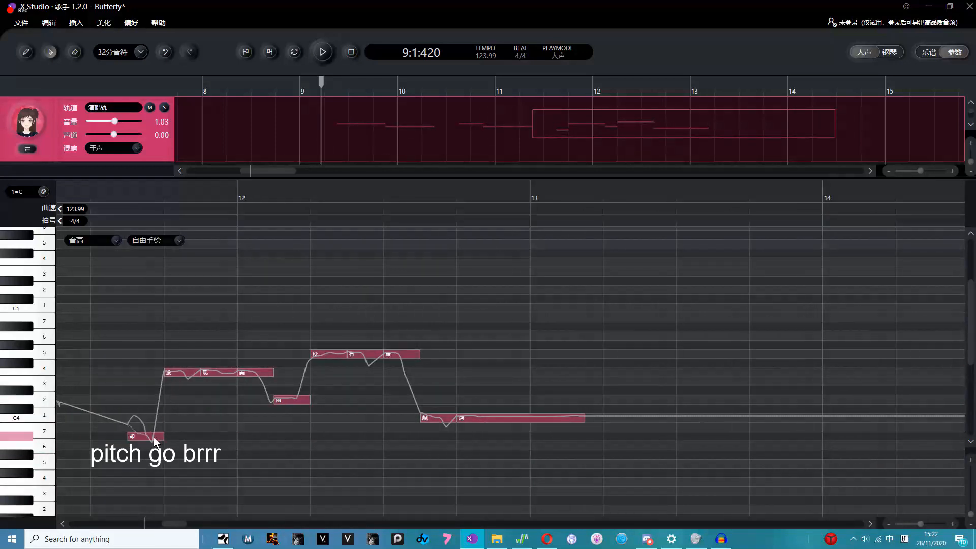
{"action": "left_click_drag", "start_coordinate": [155, 440], "coordinate": [200, 377]}
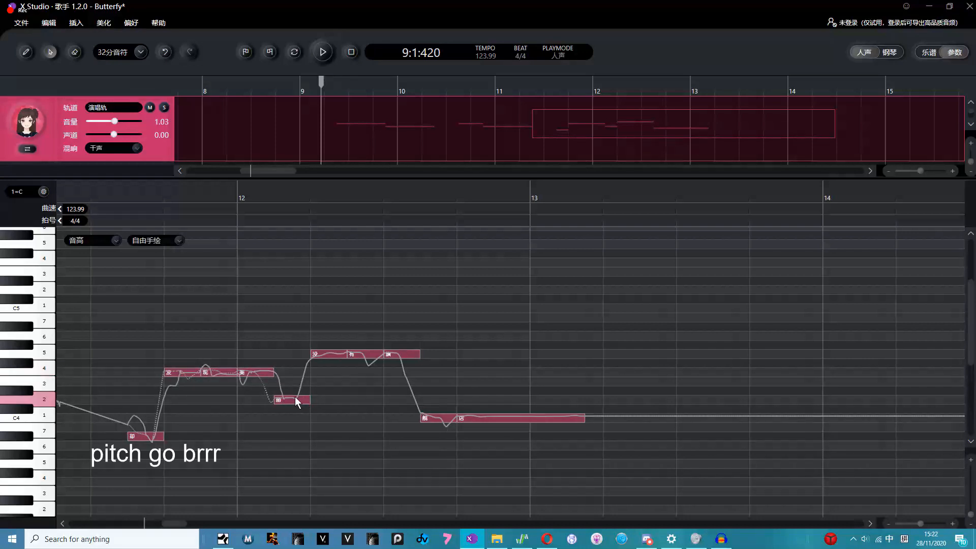
{"action": "left_click_drag", "start_coordinate": [280, 399], "coordinate": [348, 345]}
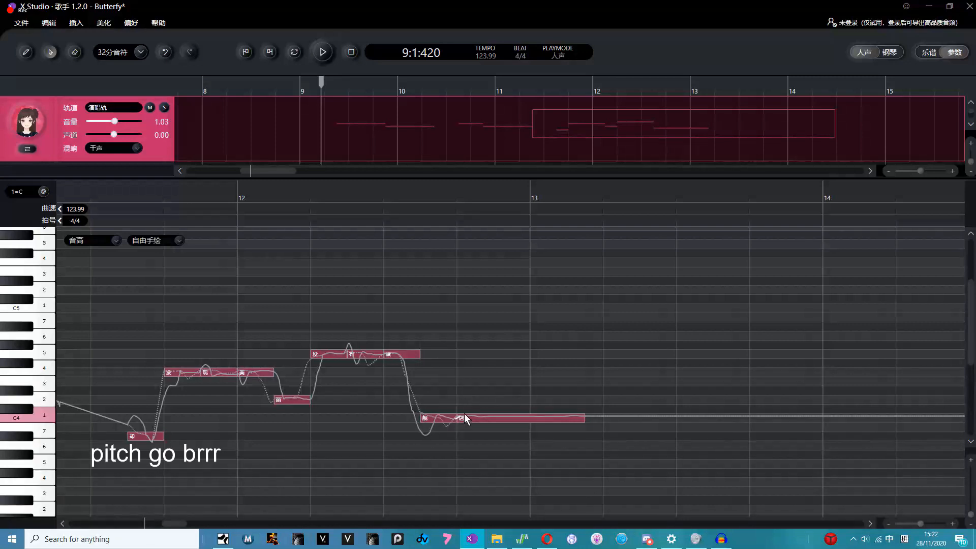
{"action": "left_click_drag", "start_coordinate": [442, 418], "coordinate": [585, 423]}
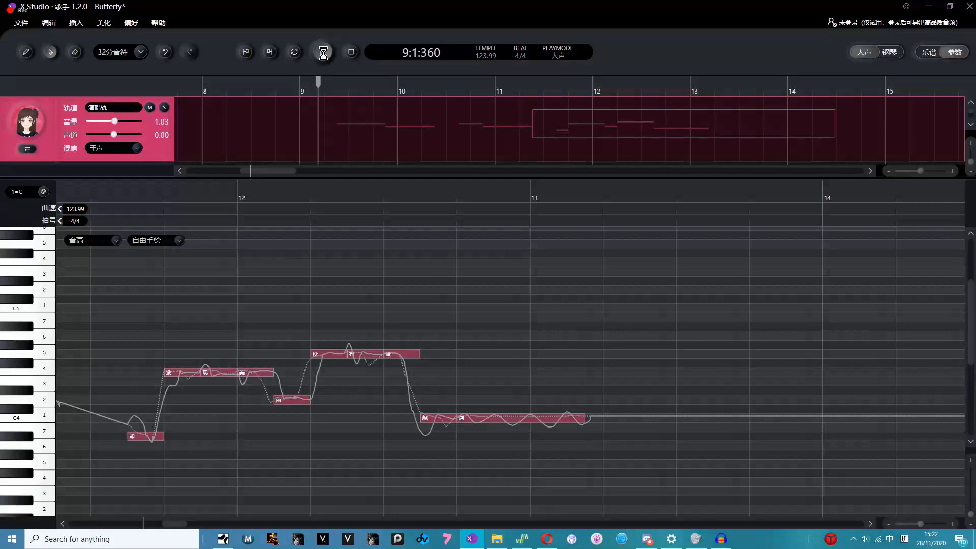
{"action": "left_click", "coordinate": [321, 52]}
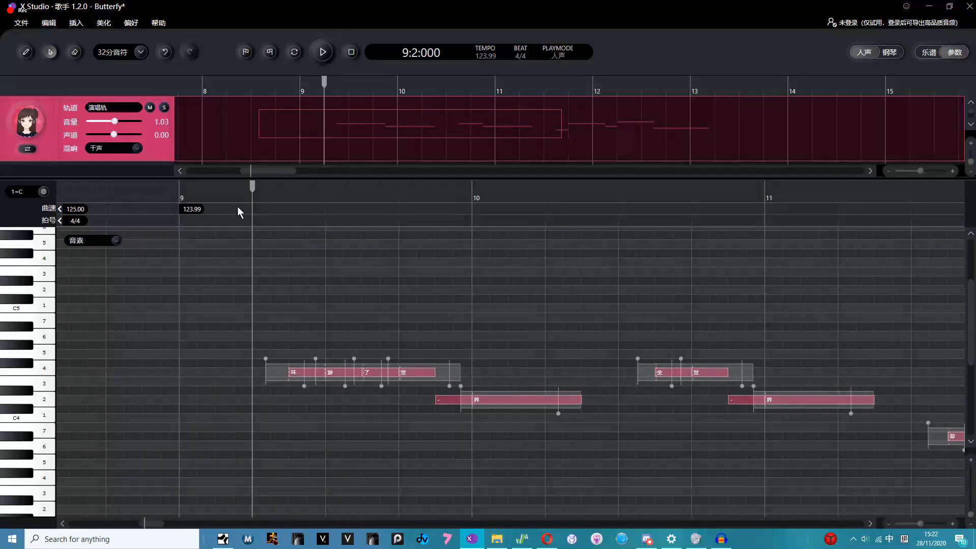
{"action": "mouse_move", "coordinate": [231, 219]}
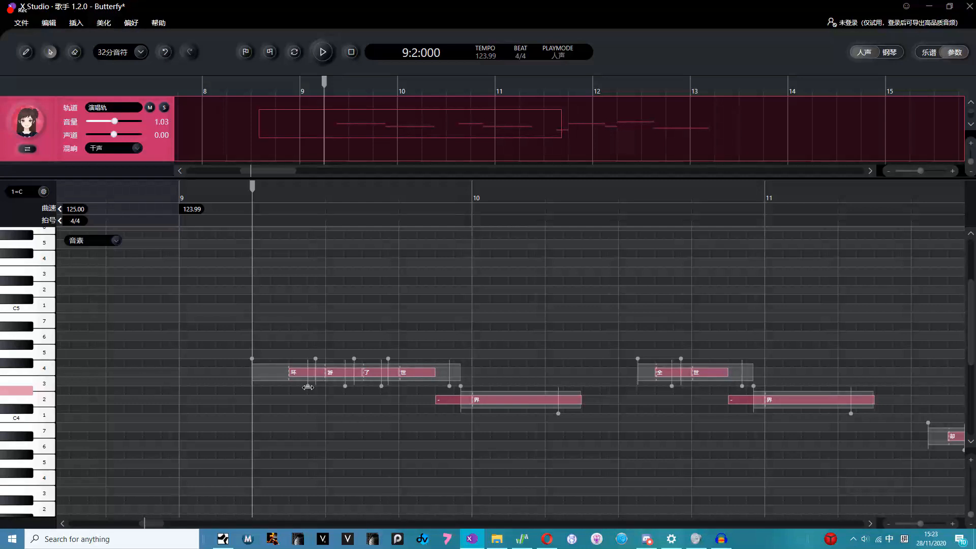
{"action": "mouse_move", "coordinate": [514, 413]}
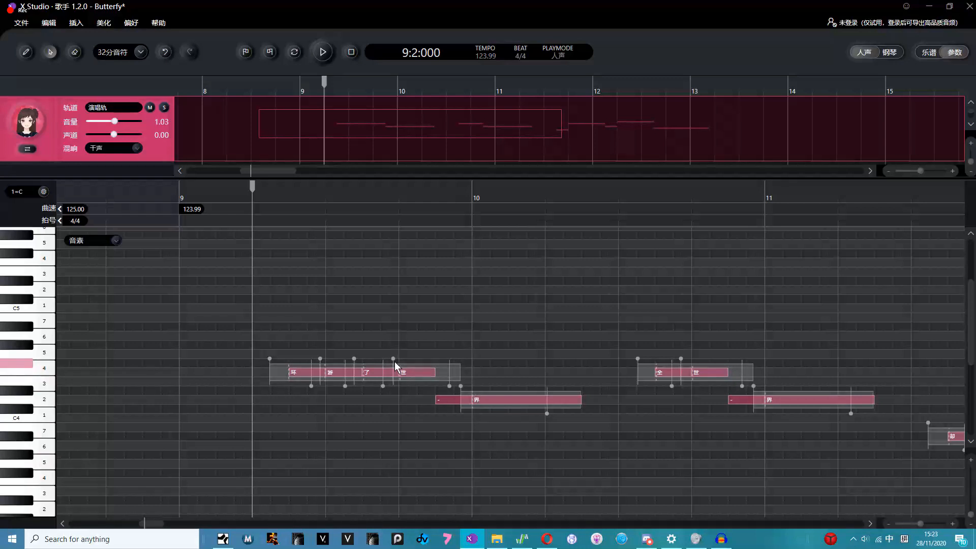
Scroll through bars 9–13 and play back the reshaped note transitions
{"action": "scroll", "scroll_direction": "right", "scroll_amount": 3}
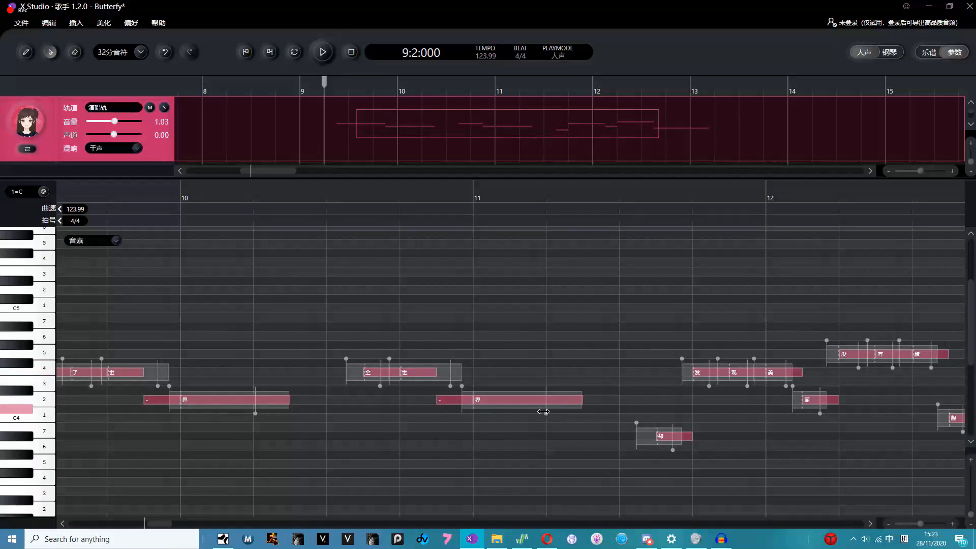
{"action": "mouse_move", "coordinate": [388, 392]}
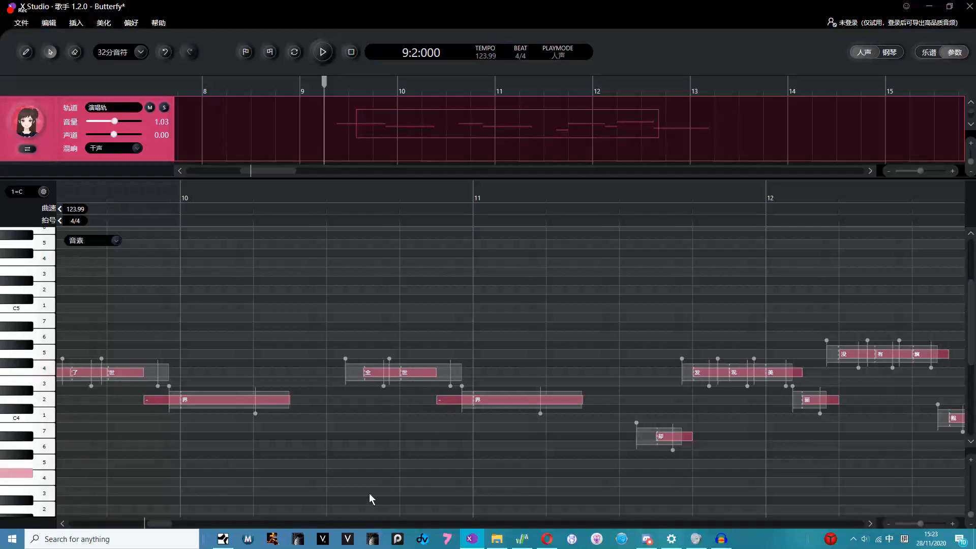
{"action": "scroll", "scroll_direction": "right", "scroll_amount": 3}
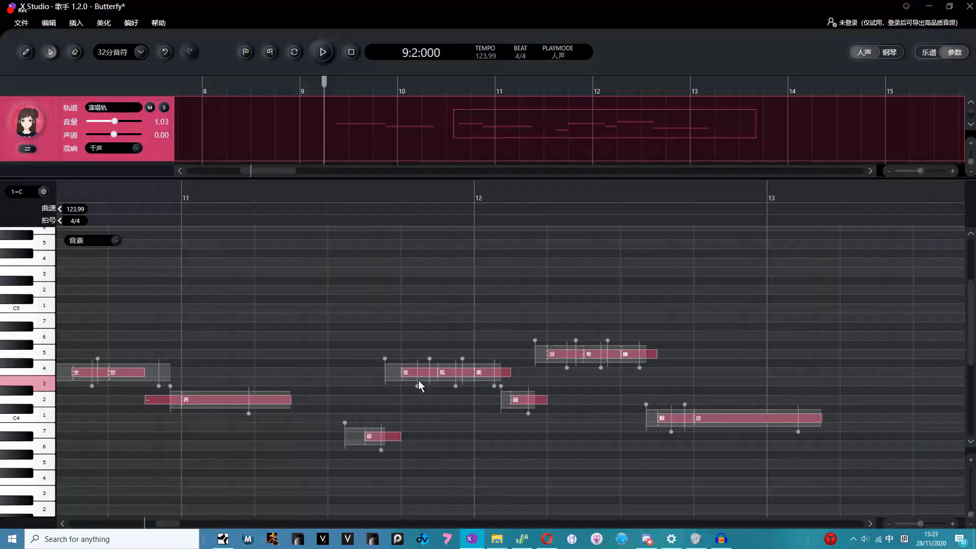
{"action": "mouse_move", "coordinate": [456, 386]}
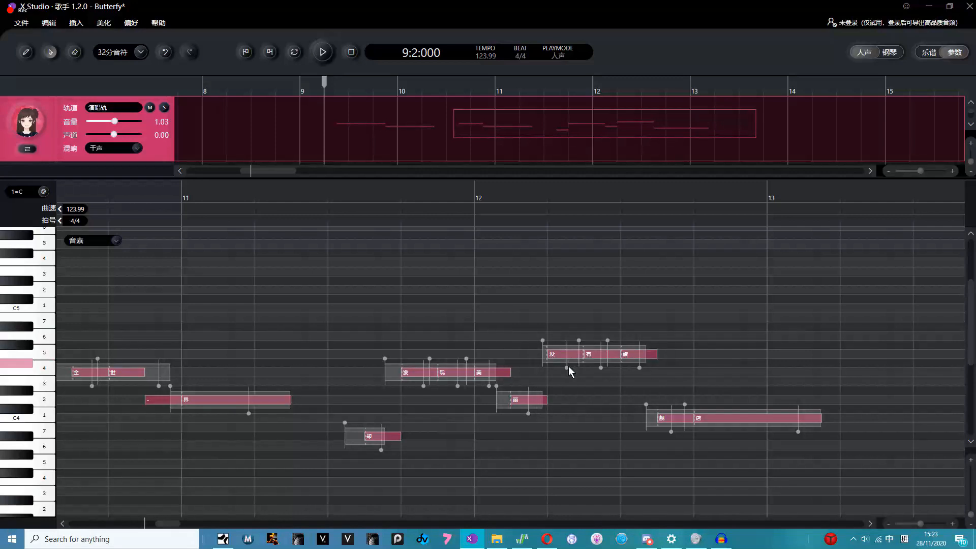
{"action": "mouse_move", "coordinate": [608, 369]}
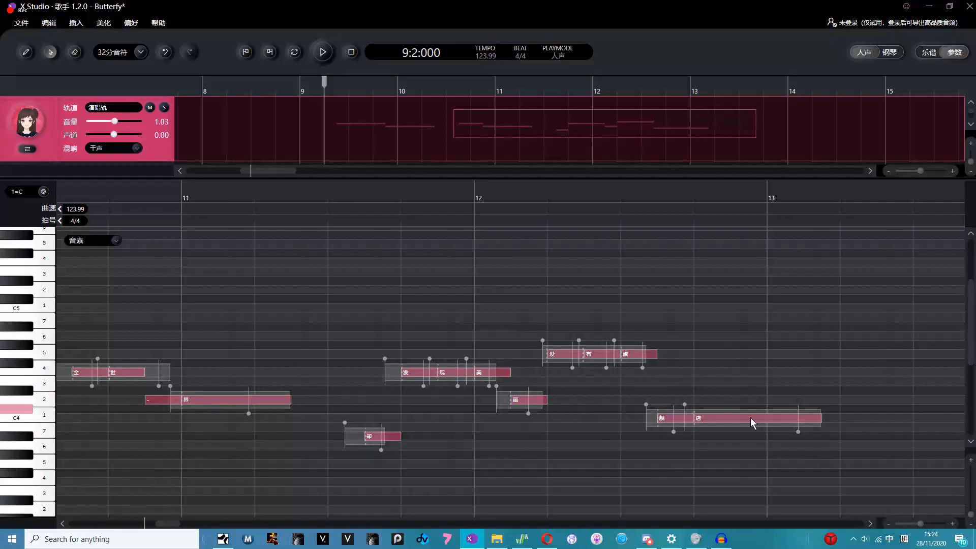
{"action": "mouse_move", "coordinate": [812, 421]}
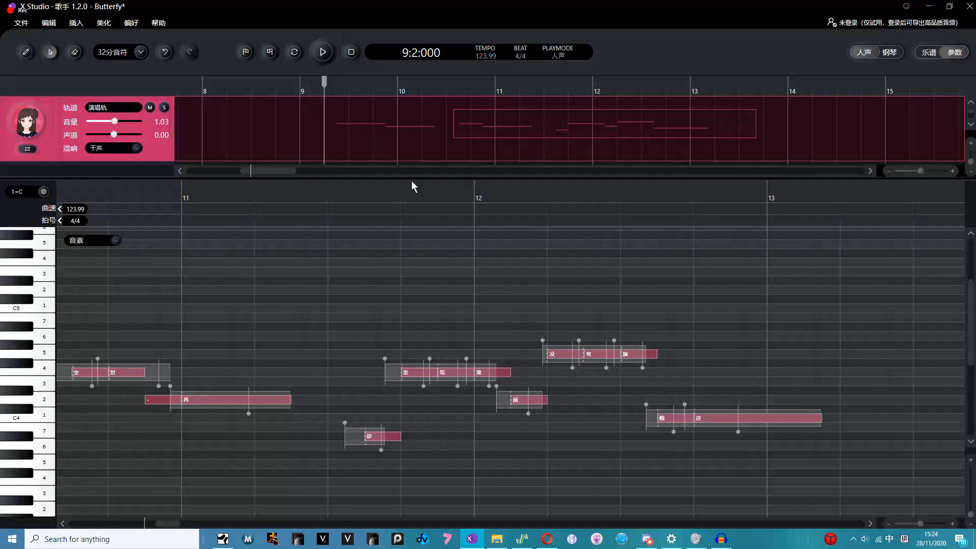
{"action": "left_click", "coordinate": [322, 52]}
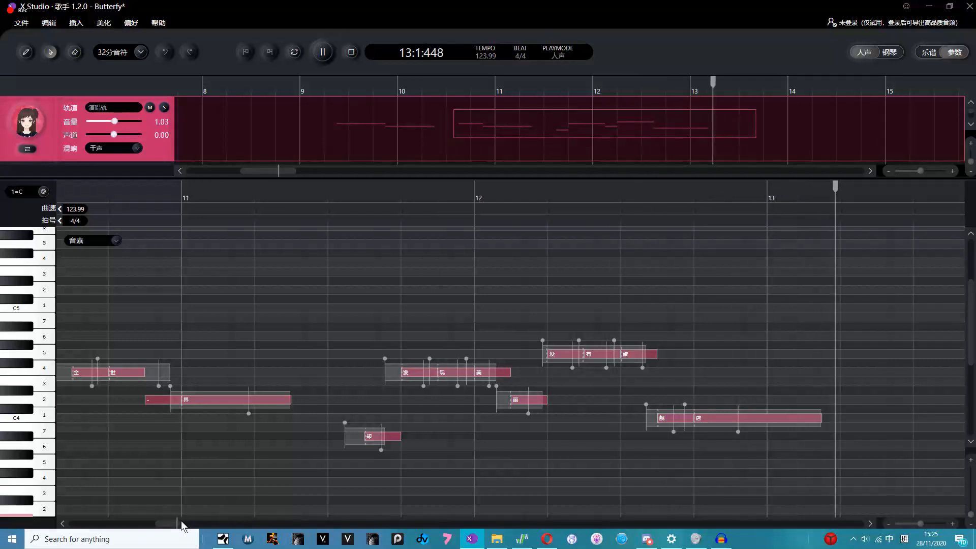
Stop playback of the phrase
{"action": "left_click", "coordinate": [324, 52]}
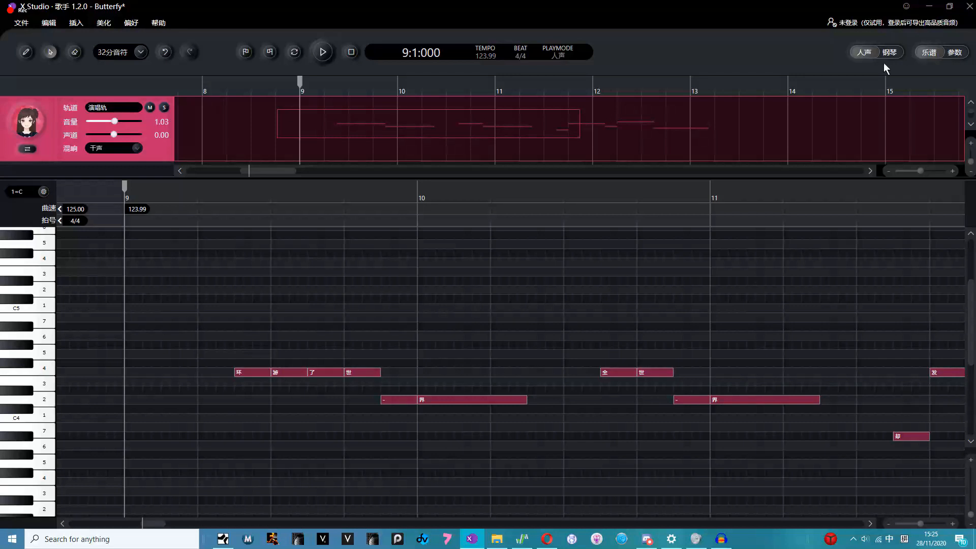
{"action": "mouse_move", "coordinate": [769, 224]}
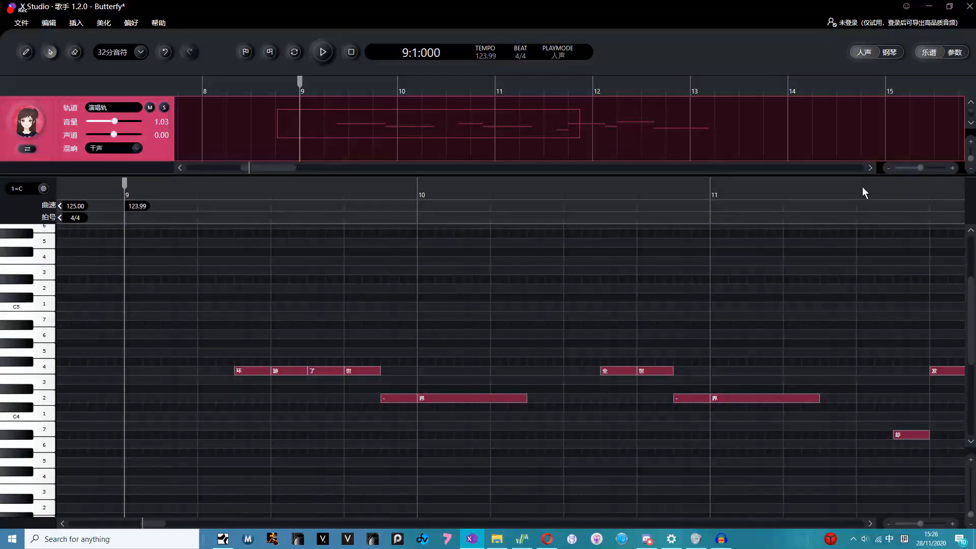
{"action": "mouse_move", "coordinate": [840, 176]}
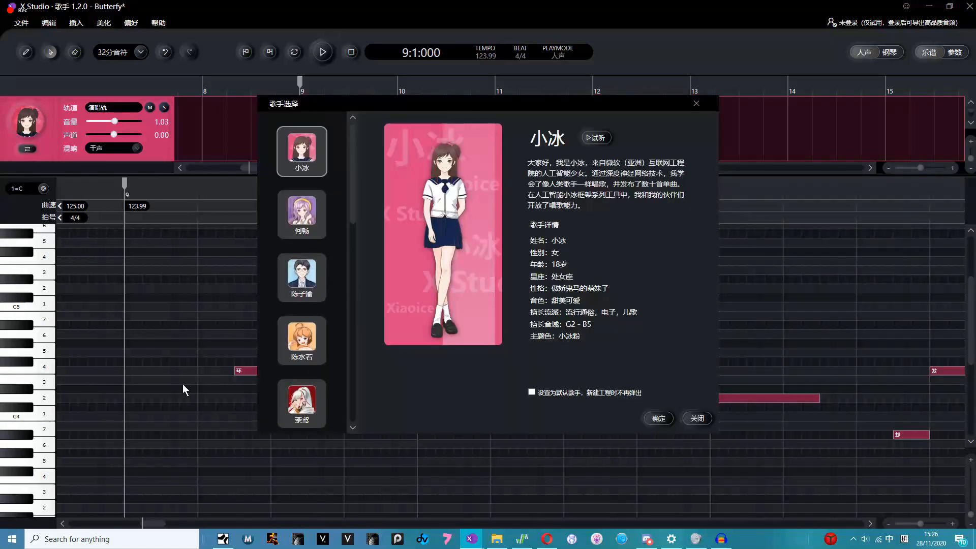
Scroll the singer list, viewing the profiles of 陆思川, 茶鸢, 挚彬同学 and others
{"action": "scroll", "scroll_direction": "down", "scroll_amount": 3}
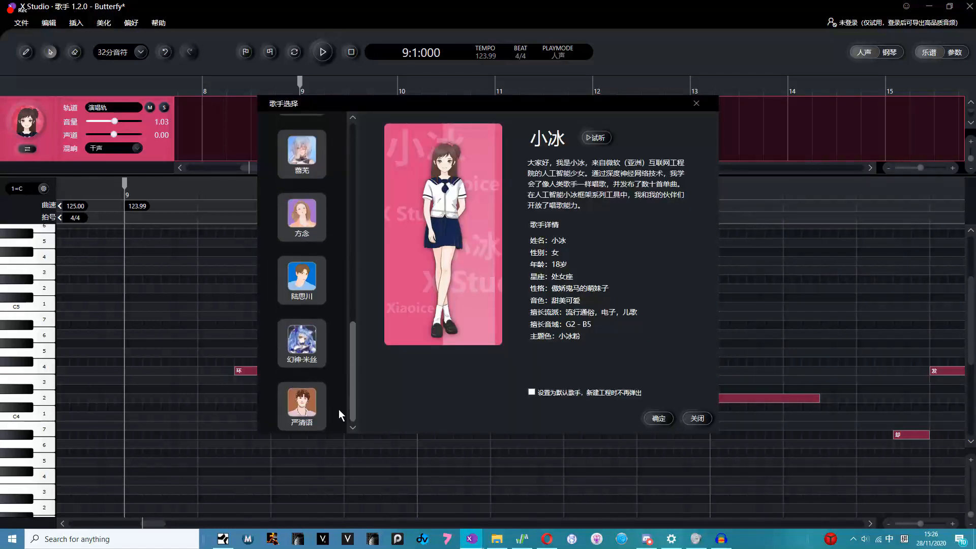
{"action": "left_click", "coordinate": [301, 279]}
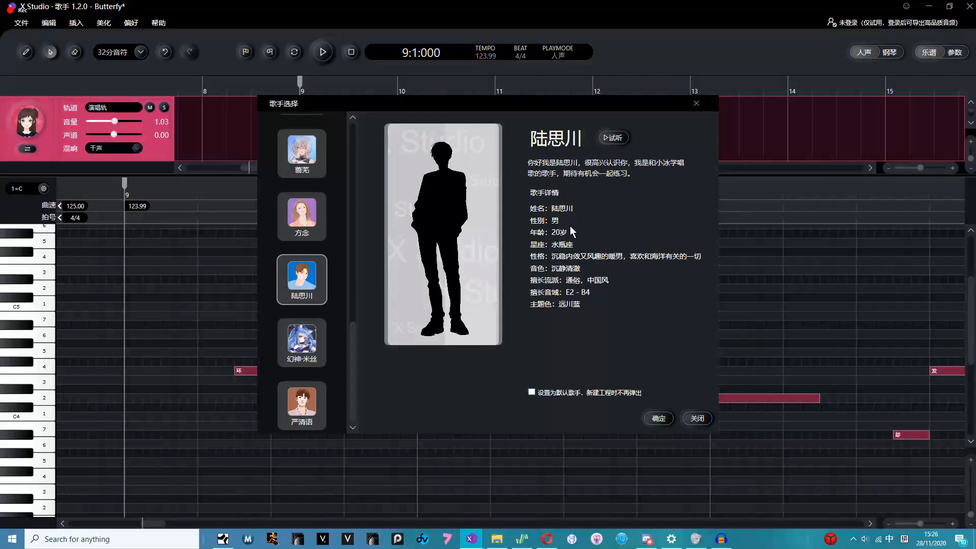
{"action": "mouse_move", "coordinate": [346, 358]}
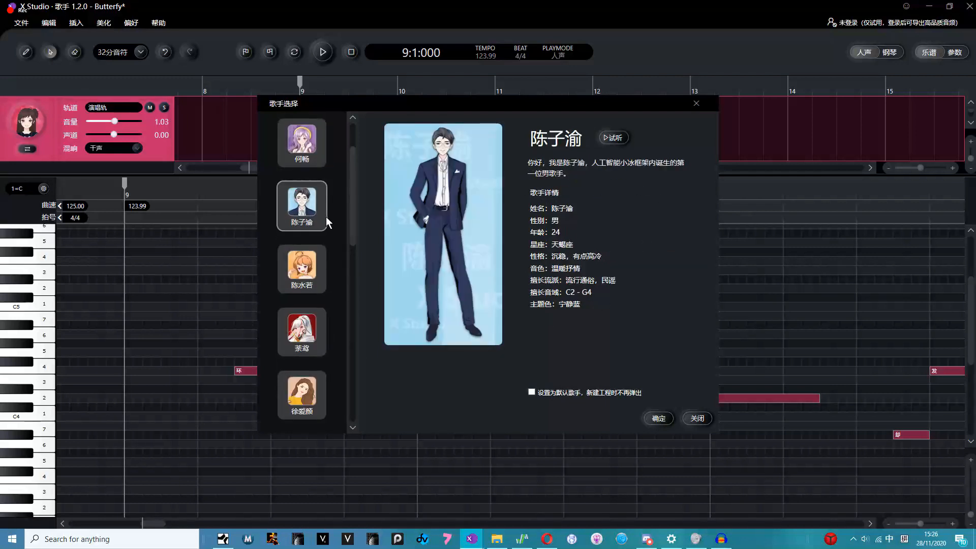
{"action": "mouse_move", "coordinate": [458, 223]}
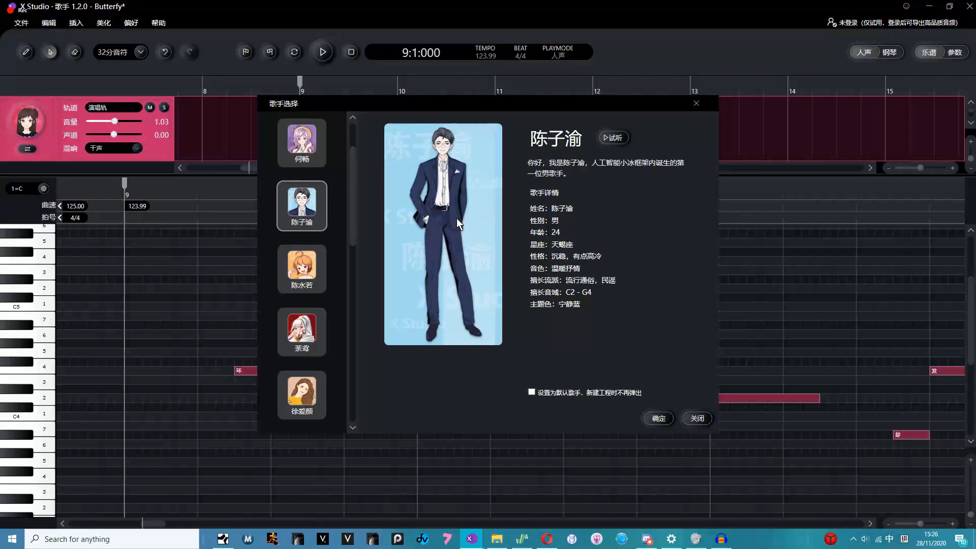
{"action": "scroll", "scroll_direction": "down", "scroll_amount": 3}
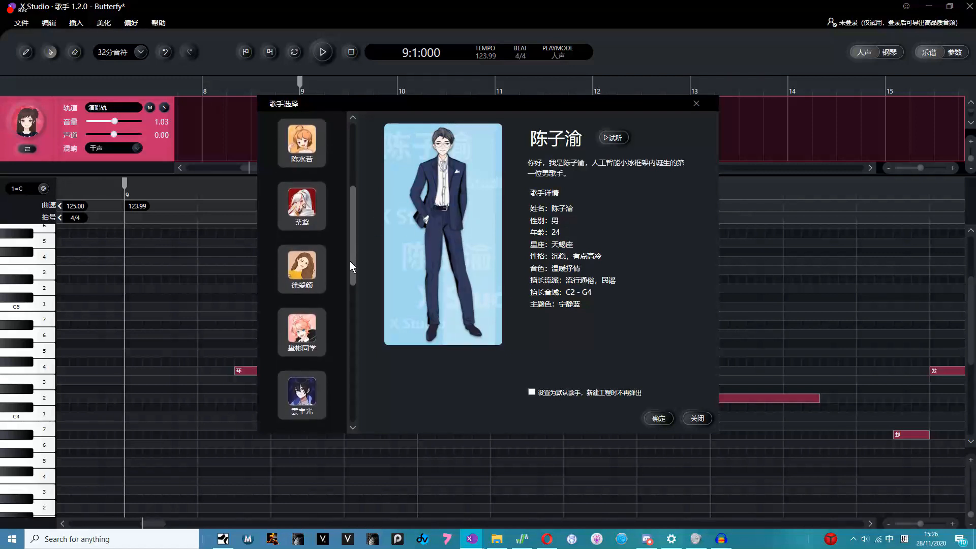
{"action": "left_click", "coordinate": [301, 203]}
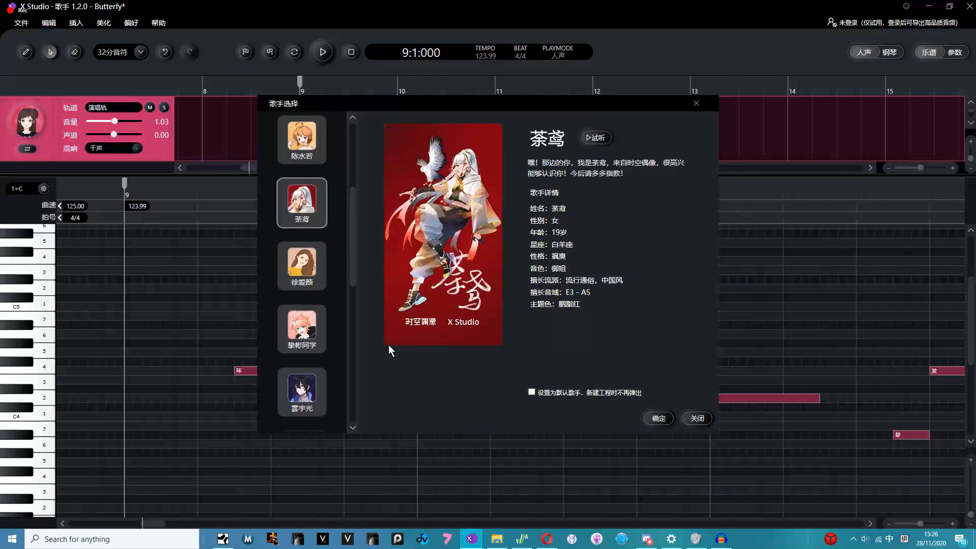
{"action": "left_click", "coordinate": [301, 328]}
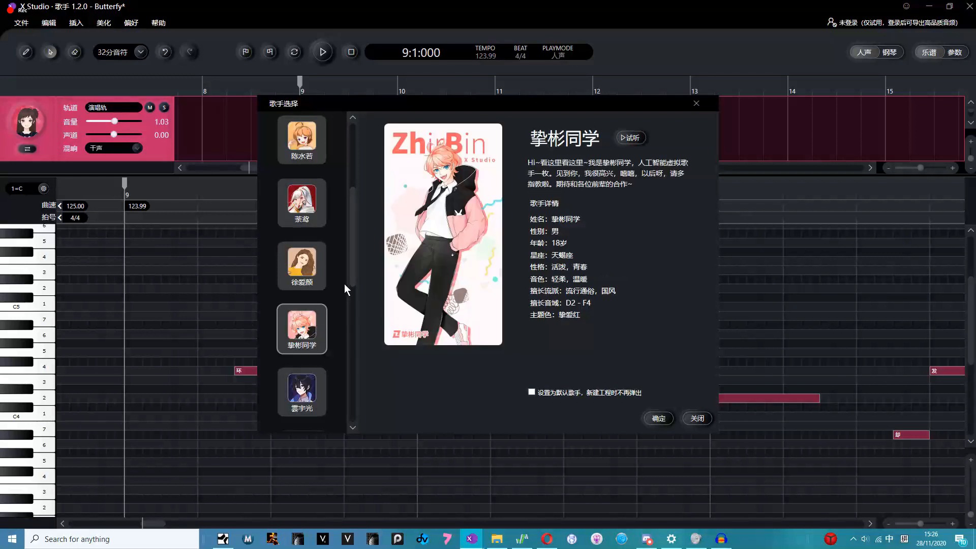
{"action": "scroll", "scroll_direction": "down", "scroll_amount": 3}
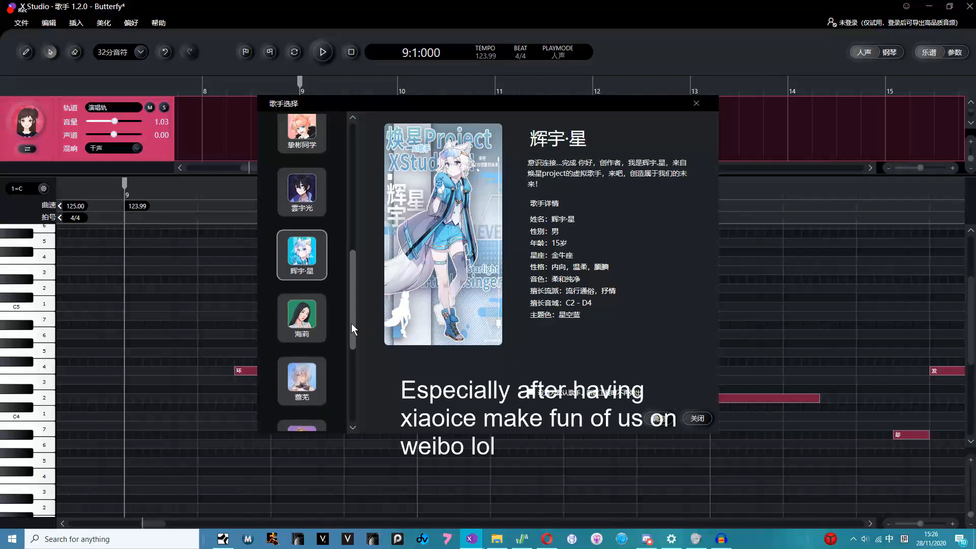
{"action": "scroll", "scroll_direction": "down", "scroll_amount": 3}
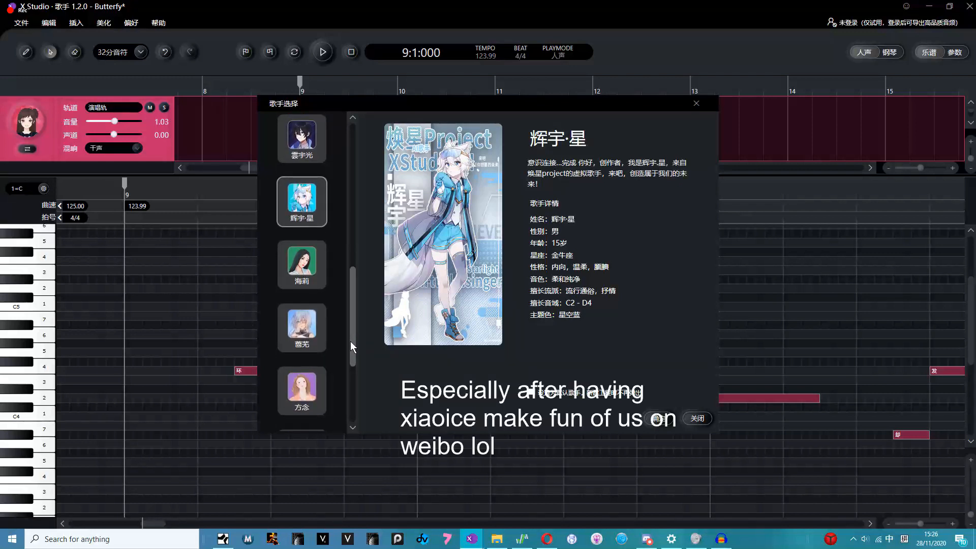
{"action": "scroll", "scroll_direction": "down", "scroll_amount": 3}
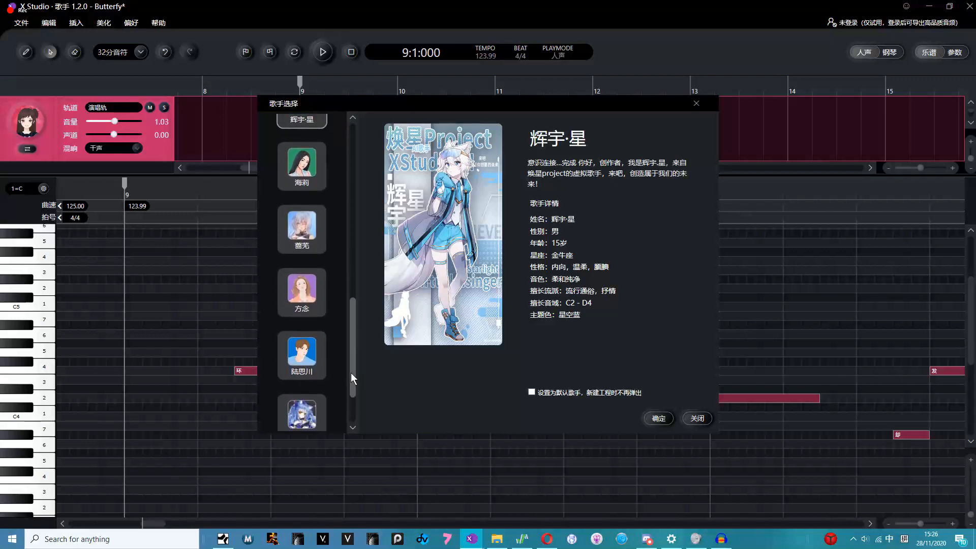
{"action": "scroll", "scroll_direction": "down", "scroll_amount": 3}
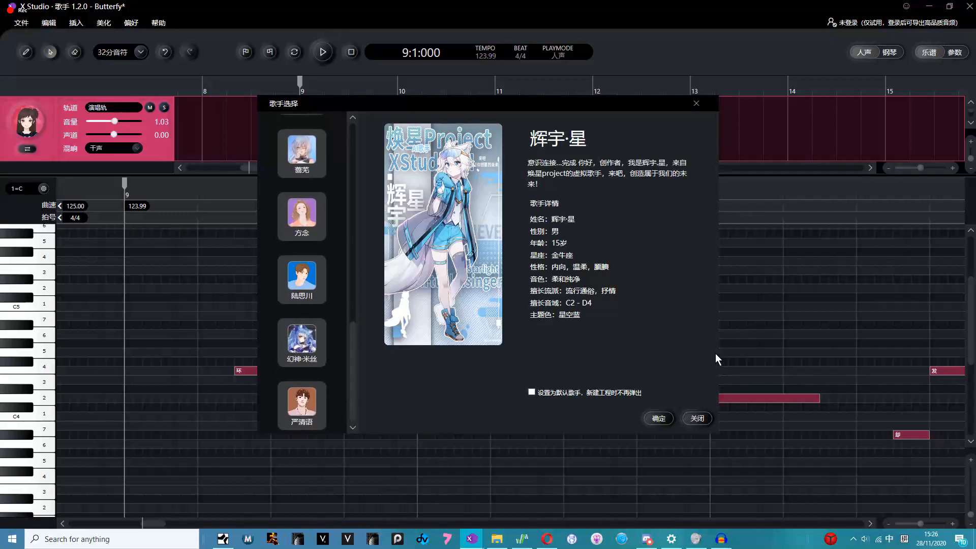
{"action": "mouse_move", "coordinate": [695, 376]}
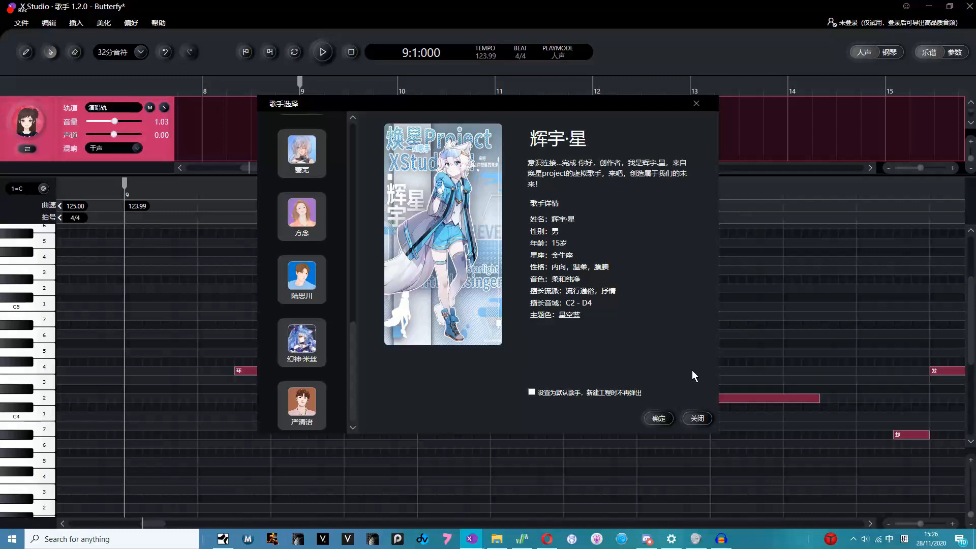
{"action": "mouse_move", "coordinate": [658, 418]}
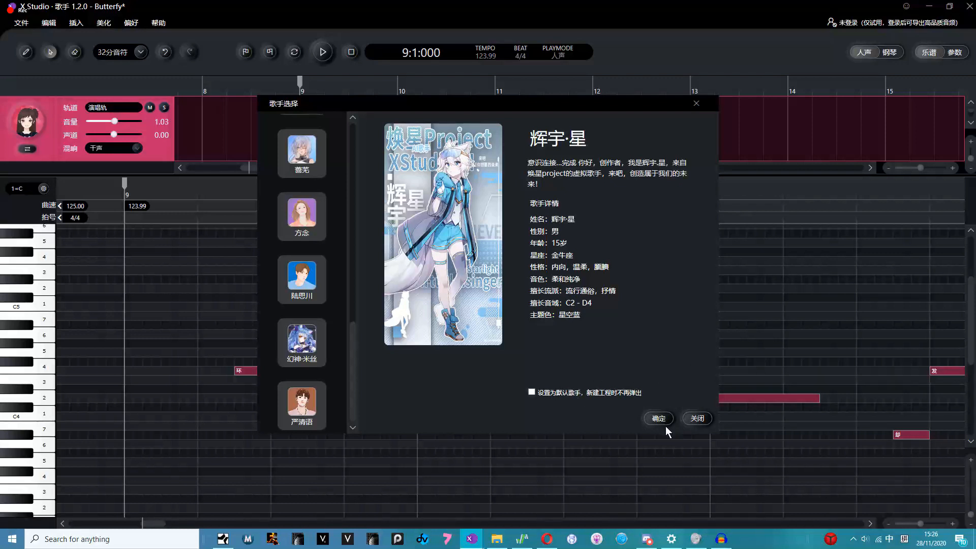